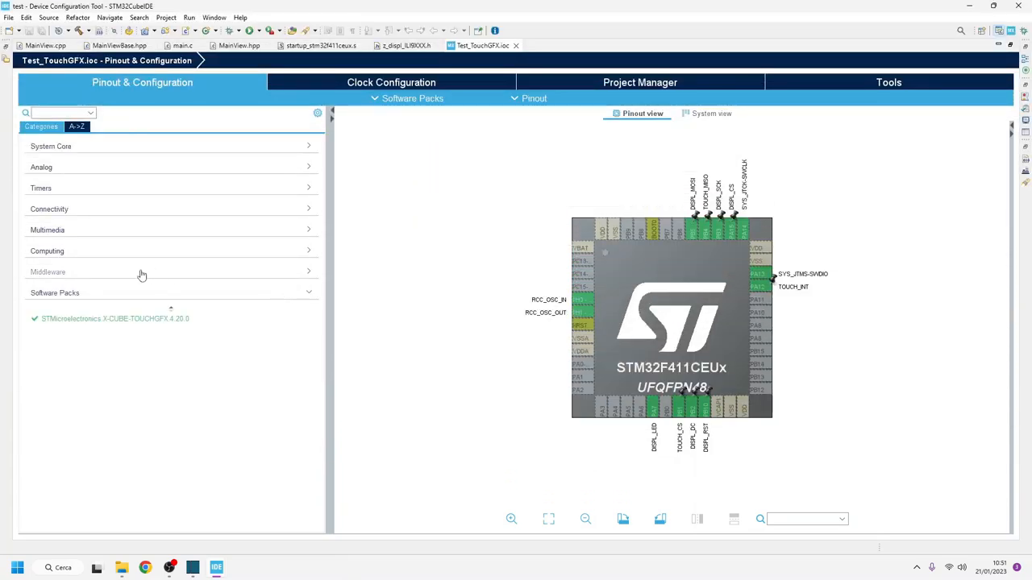
Step: Choose the RGB565 framebuffer pixel format in the X-CUBE-TOUCHGFX software pack settings
left_click(115, 318)
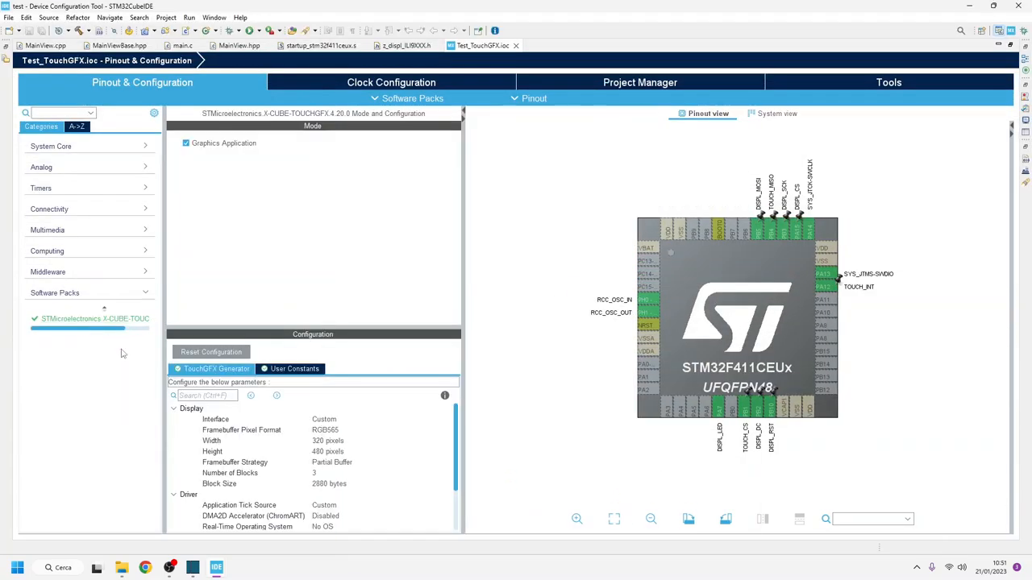
mouse_move(291, 314)
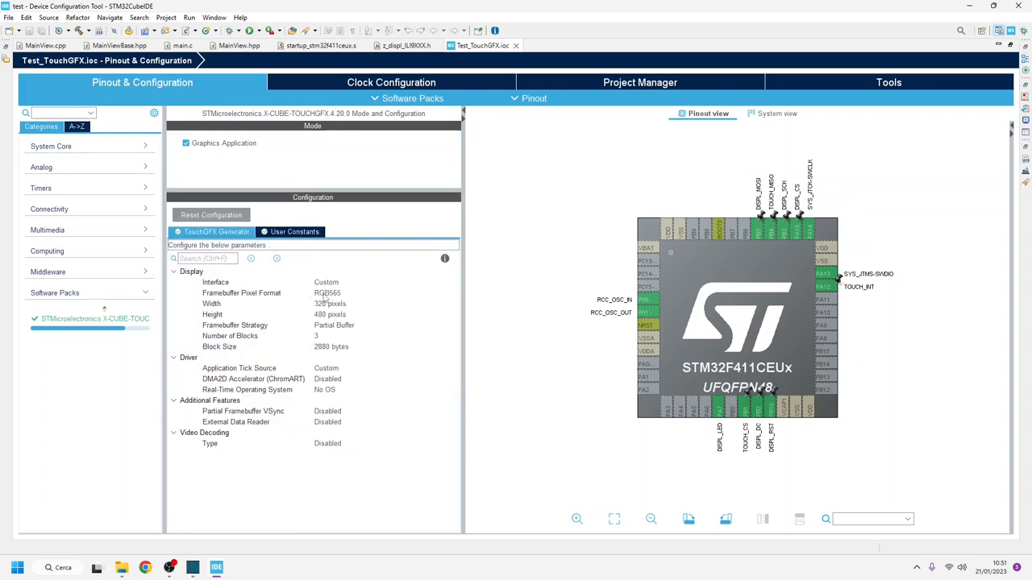
left_click(385, 293)
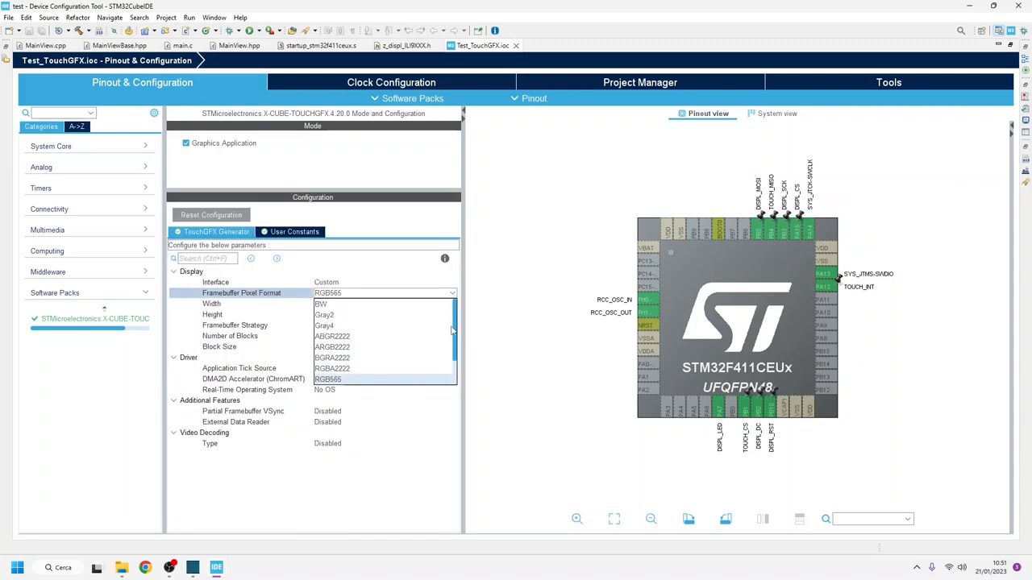
scroll("down", 3)
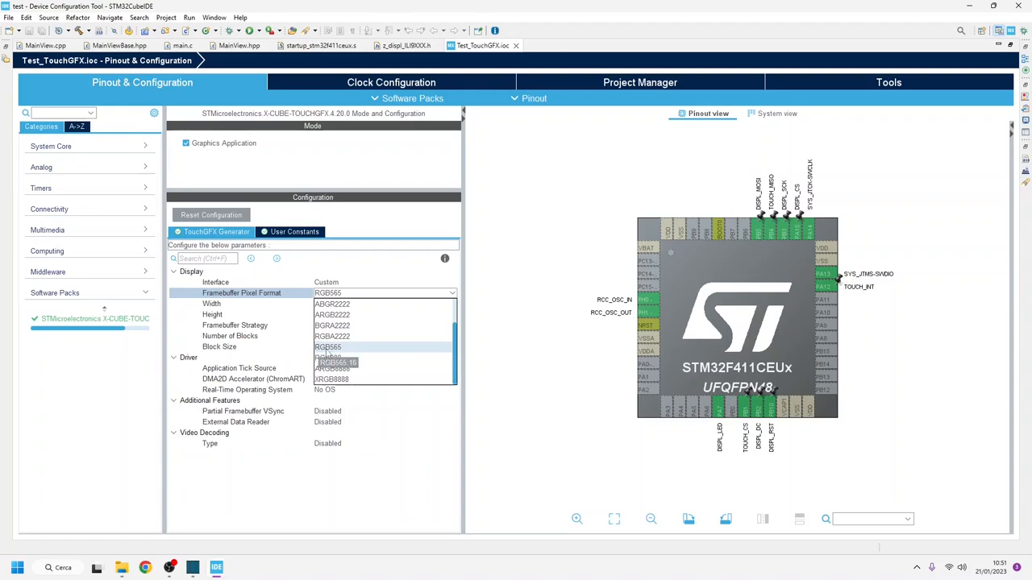
left_click(327, 347)
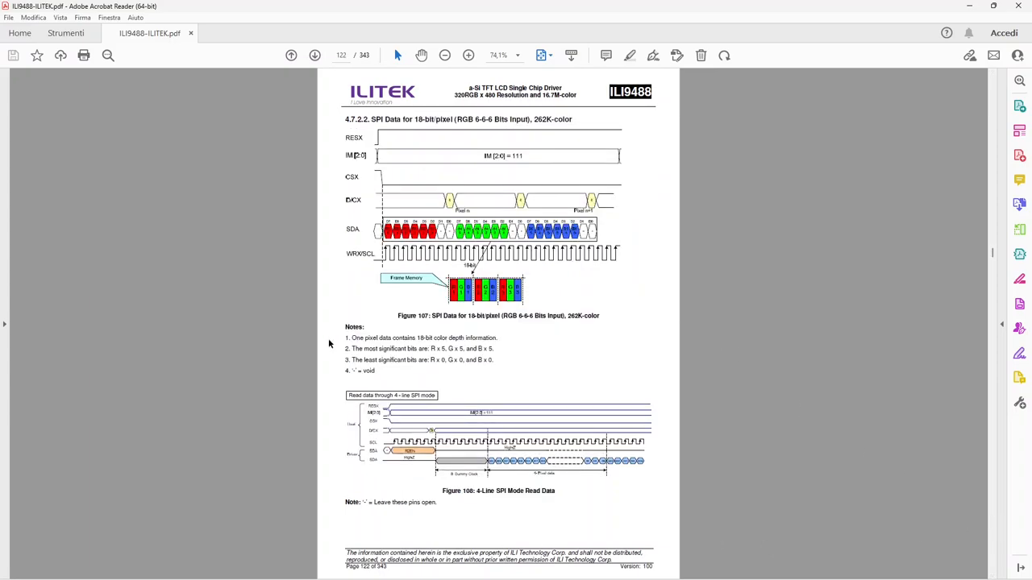
mouse_move(413, 312)
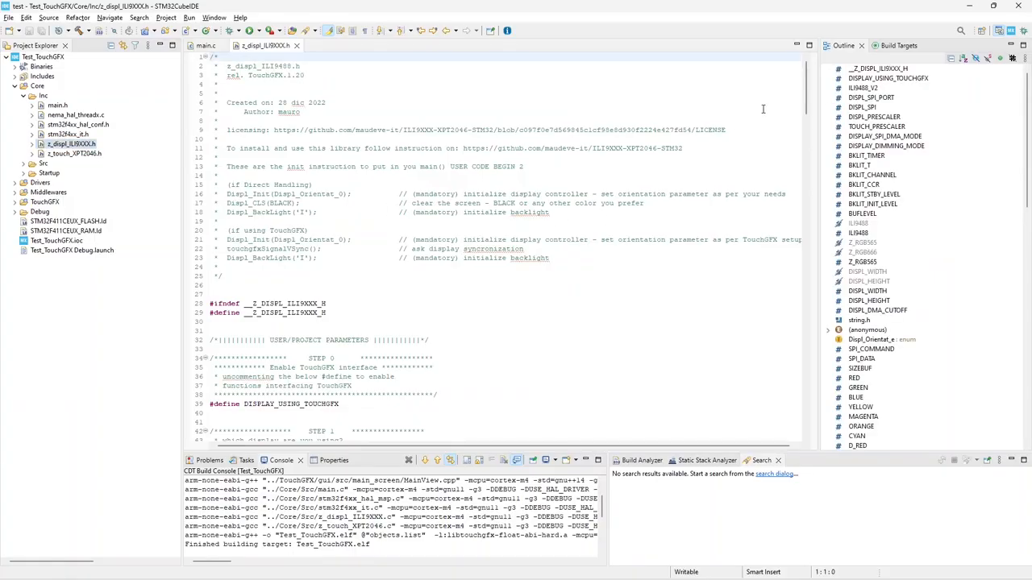
Step: Switch z_displ_ILI9XXX.h from ILI9488_V2 to ILI9488_V1 and build without errors
scroll("down", 3)
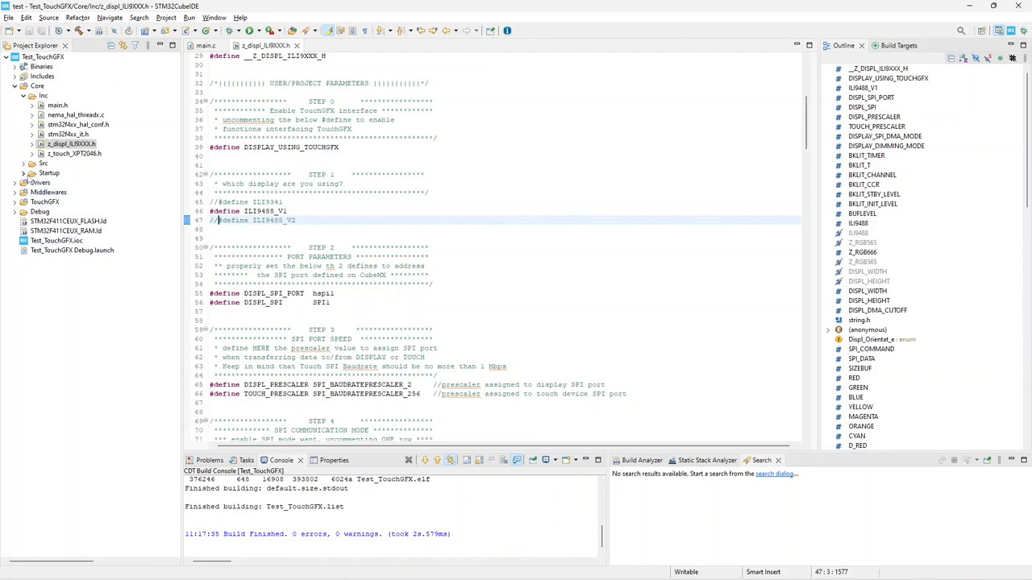
mouse_move(15, 206)
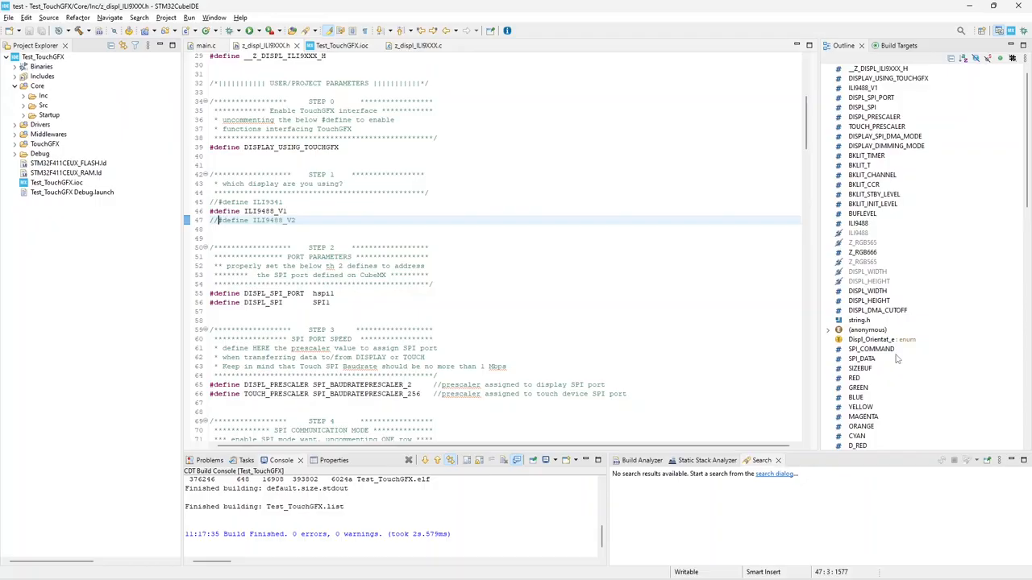
left_click(25, 105)
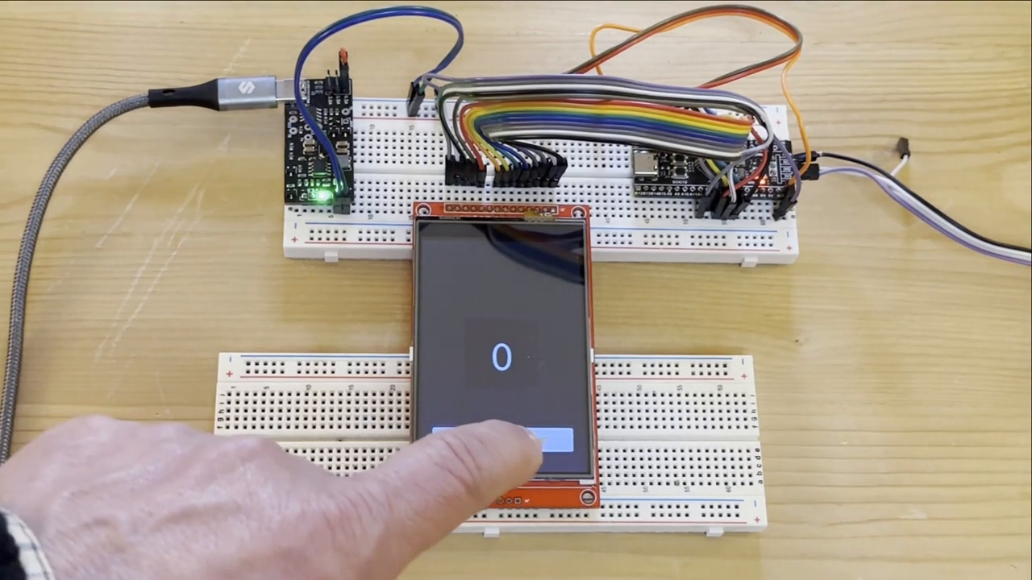
Step: Launch the Test_TouchGFX Debug configuration on the board
left_click(512, 436)
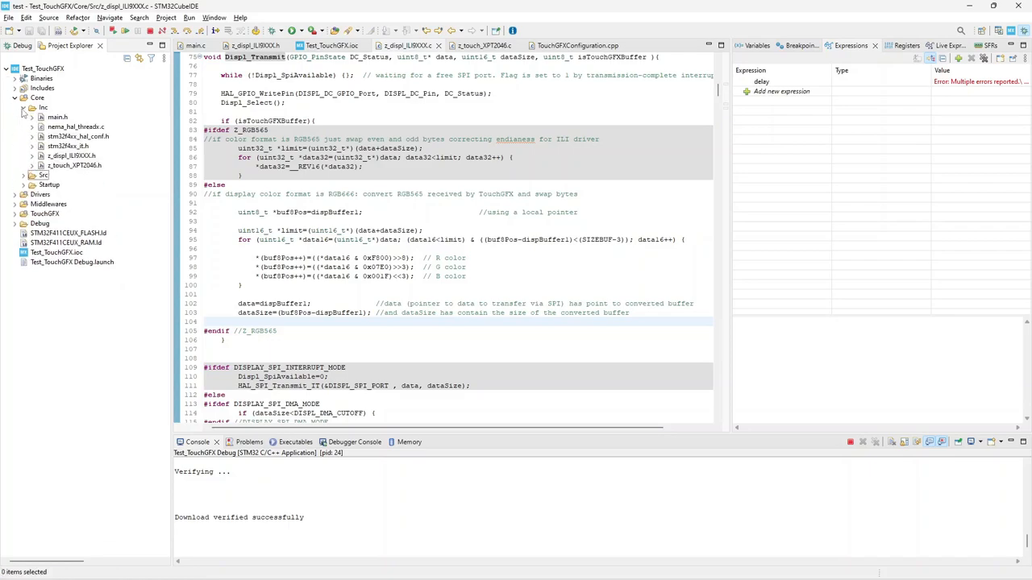
Step: Open z_touch_XPT2046.h and scroll to the ILI9488_V1 calibration parameters block
left_click(75, 166)
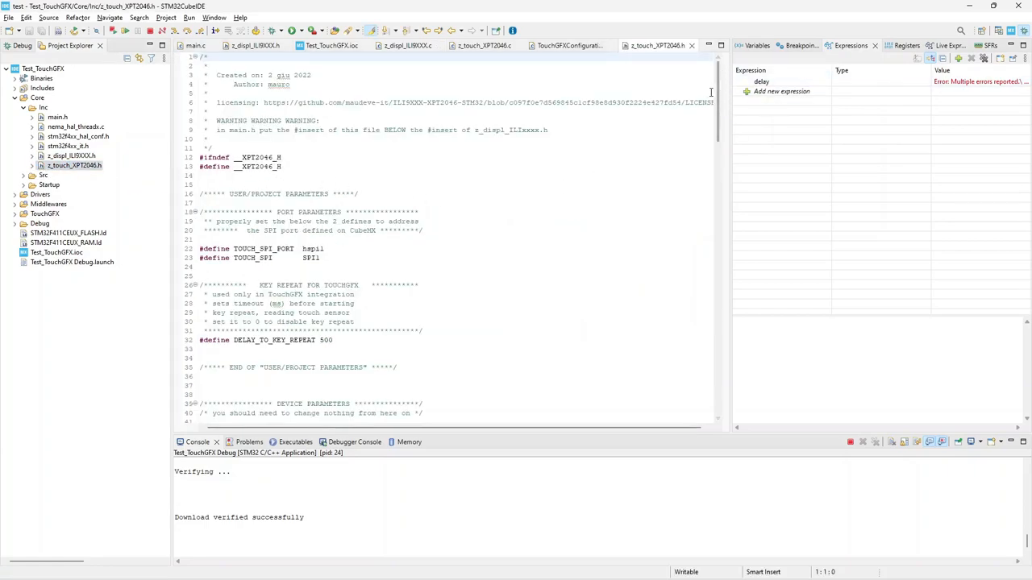
scroll("down", 3)
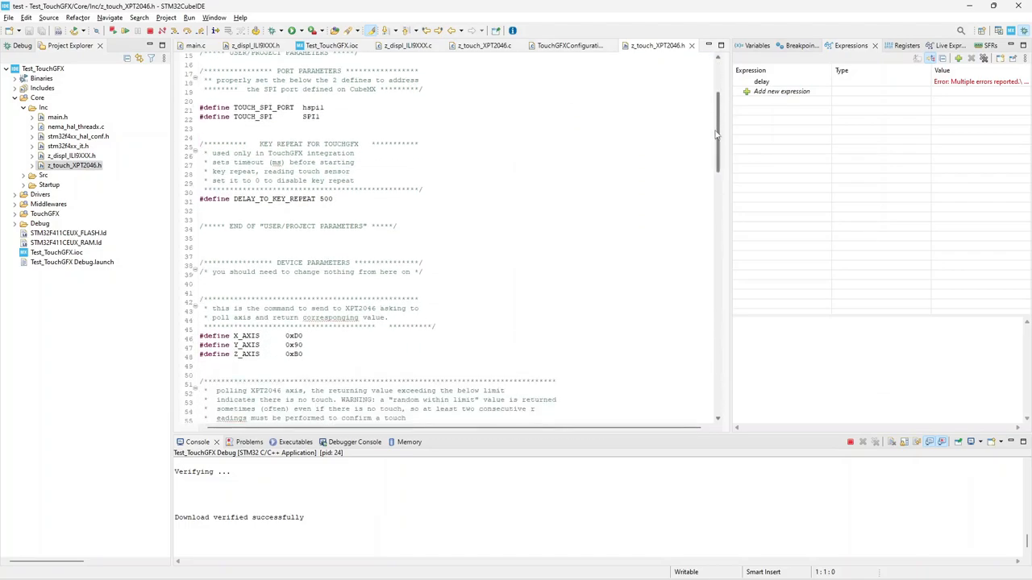
scroll("down", 3)
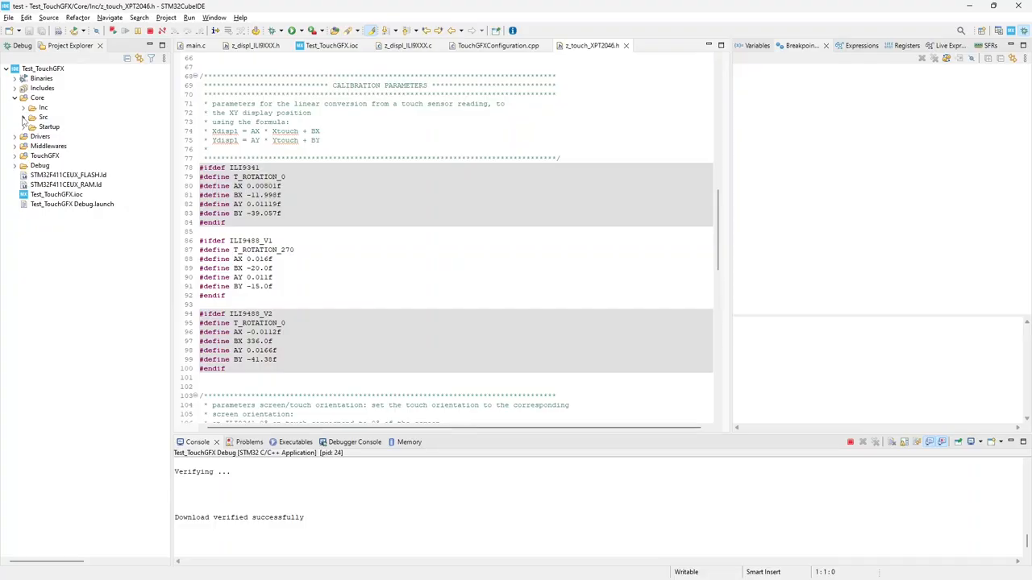
Step: Open z_touch_XPT2046.c from Core/Src and jump to HAL_GPIO_EXTI_Callback via its outline
left_click(24, 117)
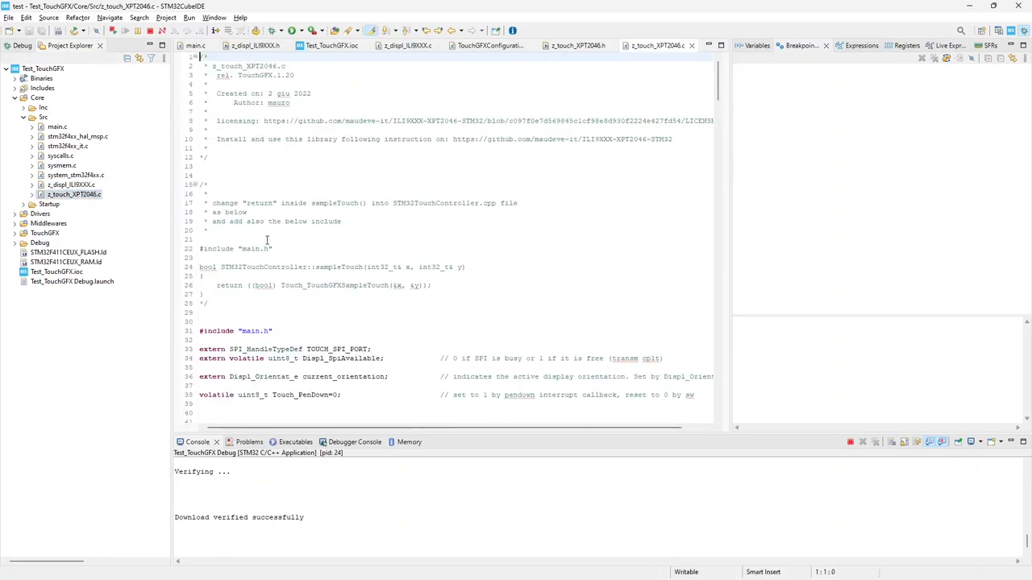
left_click(33, 195)
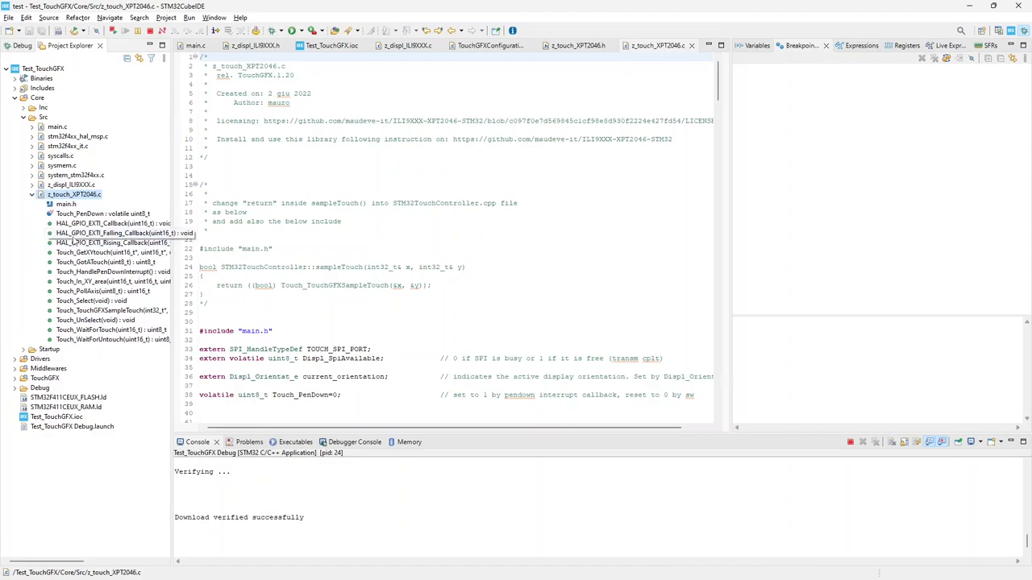
left_click(113, 224)
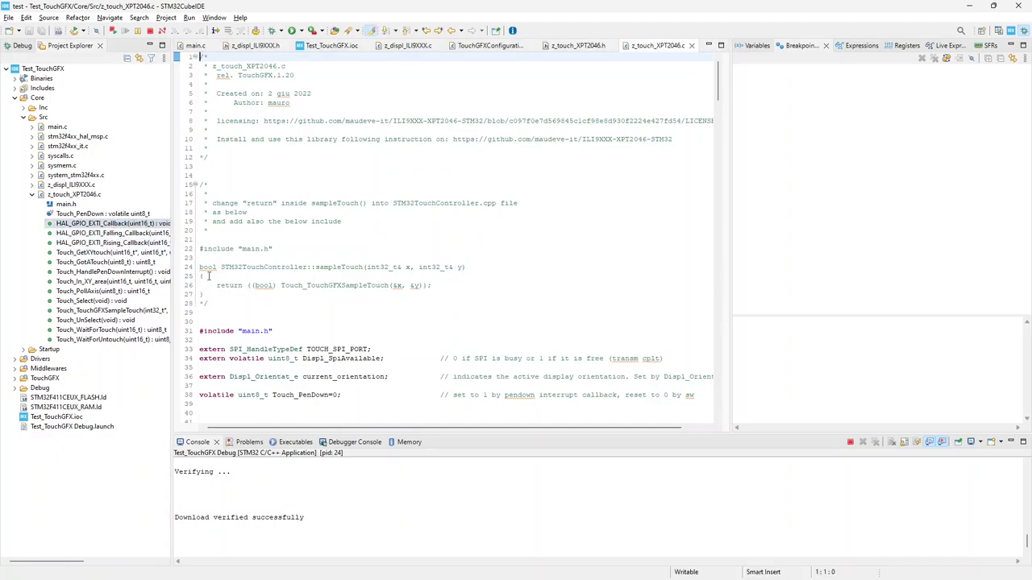
scroll("down", 3)
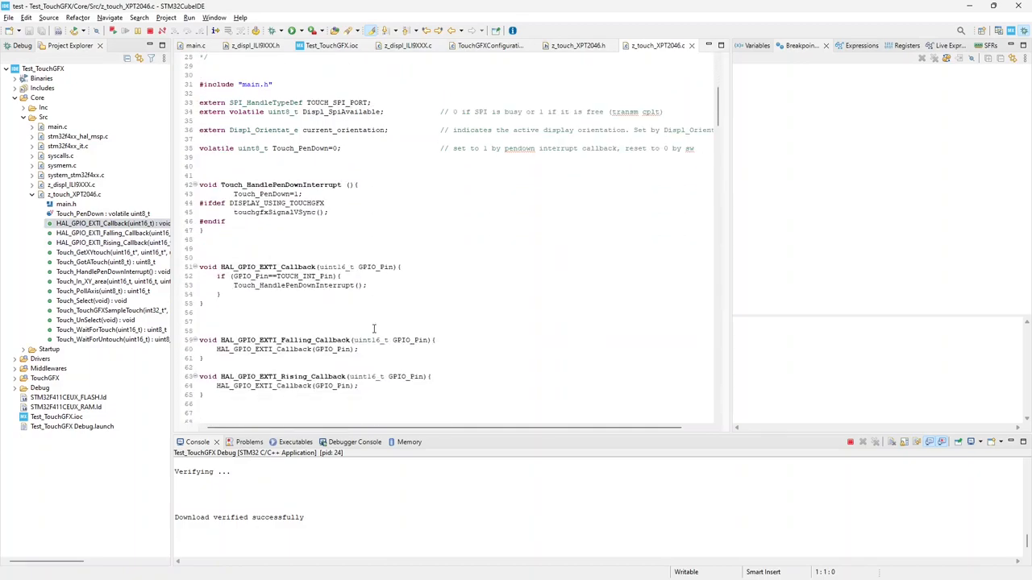
scroll("down", 3)
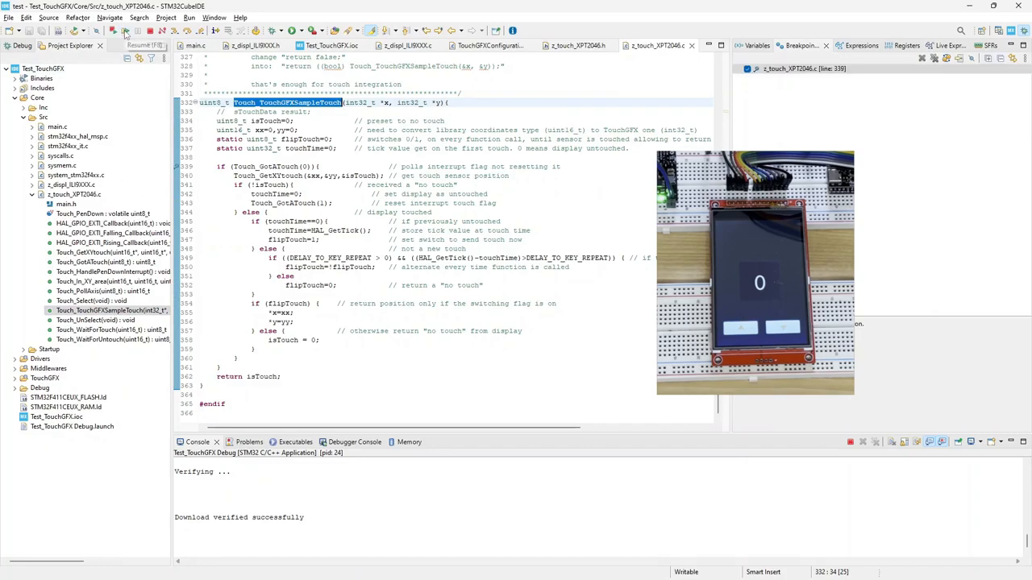
Step: Resume execution so a touch halts at line 339 of Touch_TouchGFXSampleTouch
left_click(125, 31)
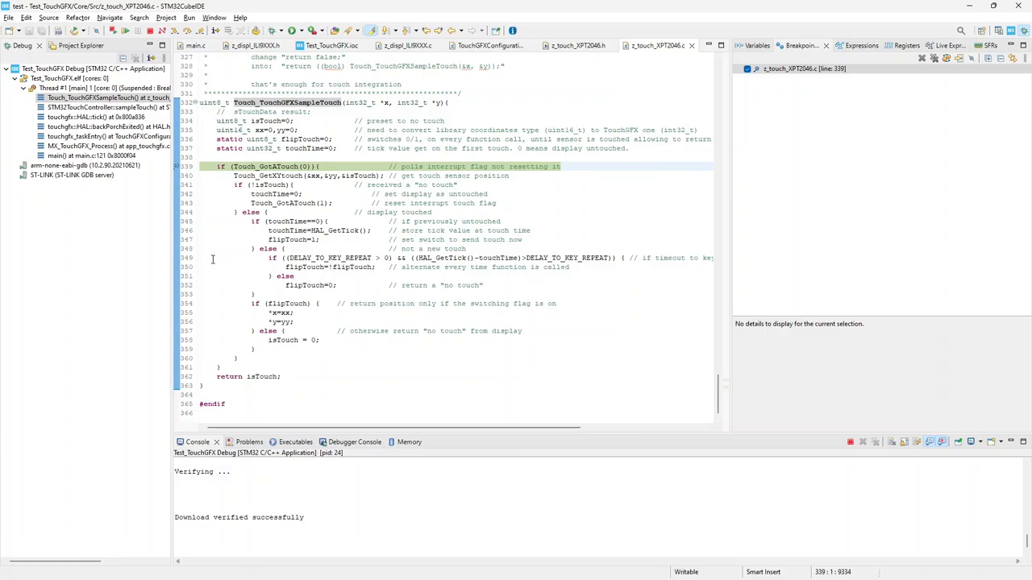
left_click(203, 167)
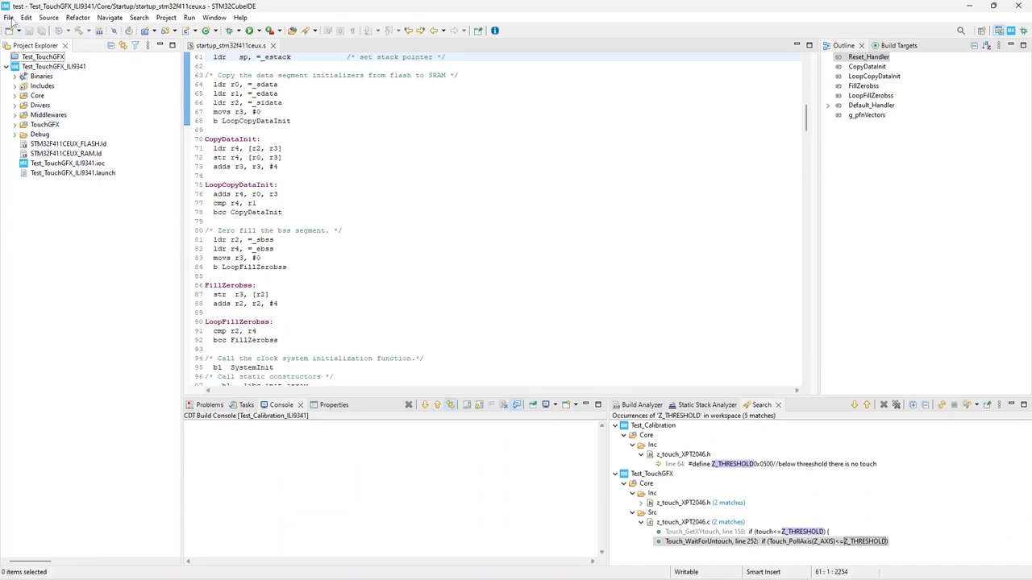
Step: Start a new STM32 project from an existing STM32CubeMX .ioc file
left_click(8, 17)
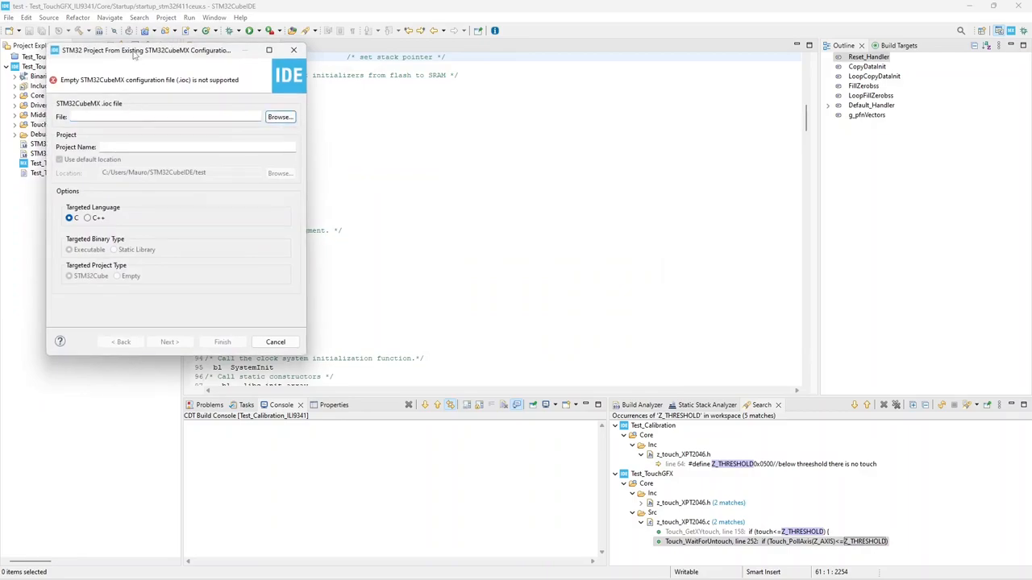
Step: Import the Test_TouchGFX_ILI9341 .ioc from the test folder as project Test_Cal_ILI9341
left_click(280, 117)
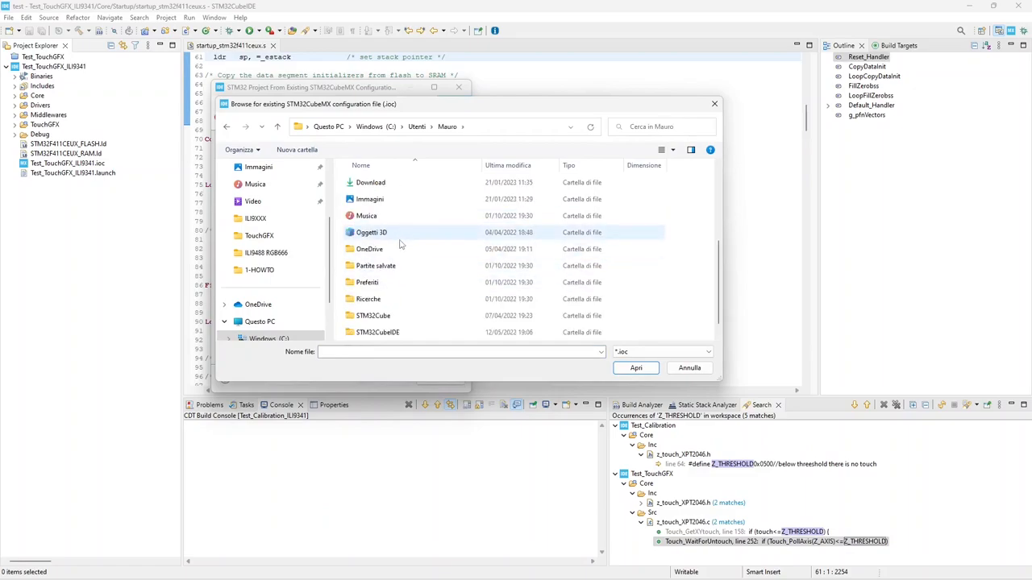
double_click(378, 332)
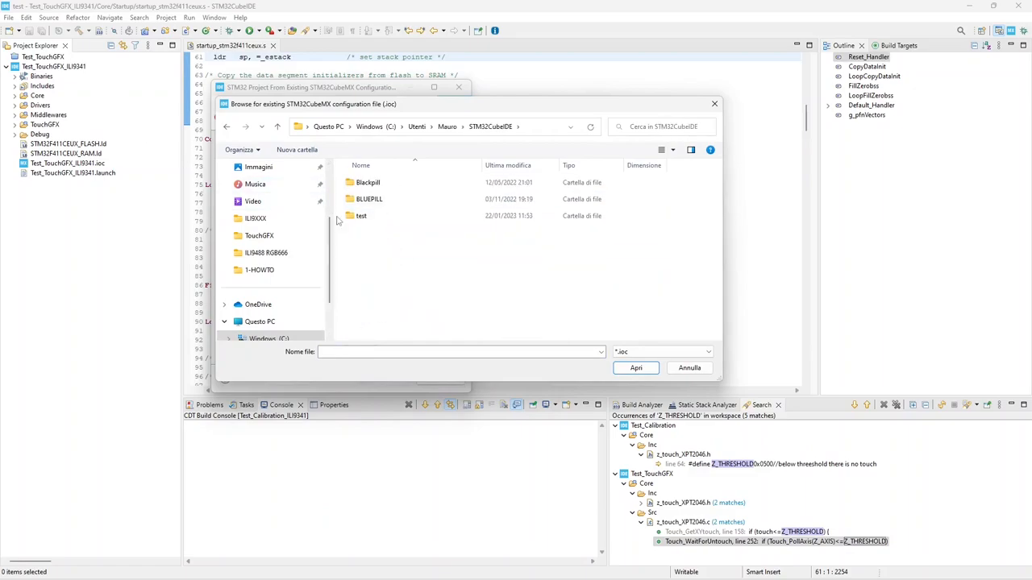
double_click(361, 215)
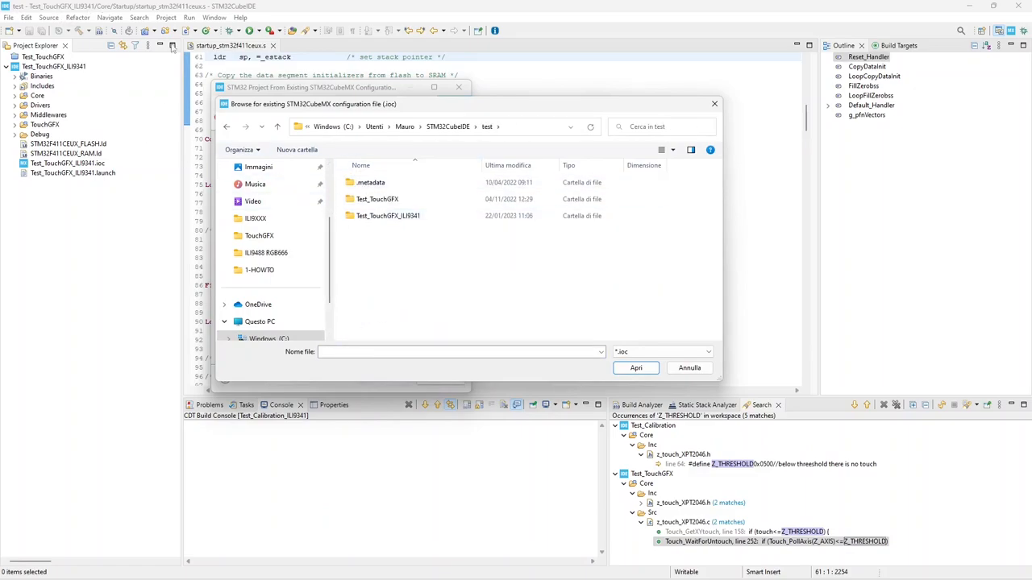
left_click(636, 368)
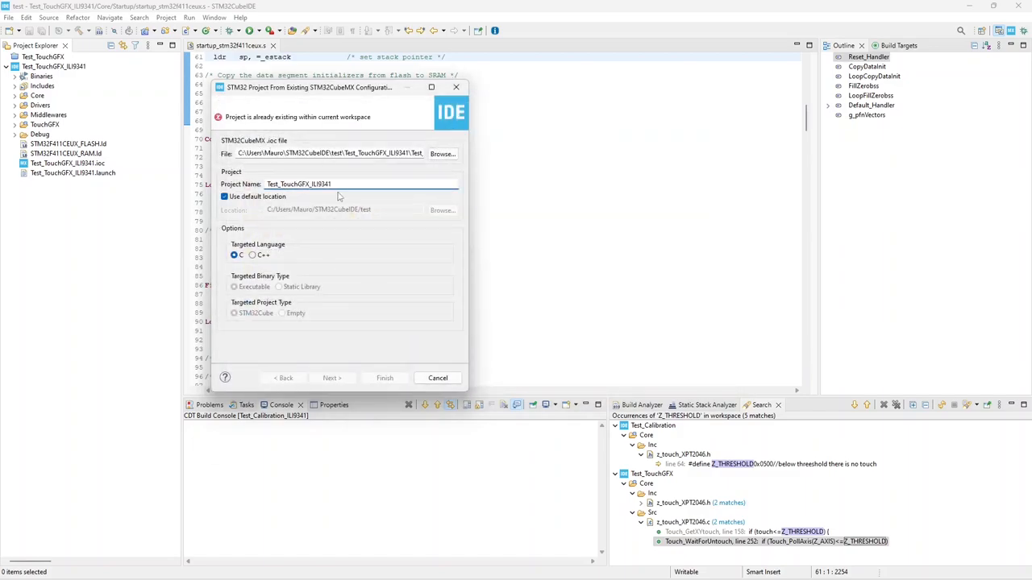
type("Test_Cal_ILI9341")
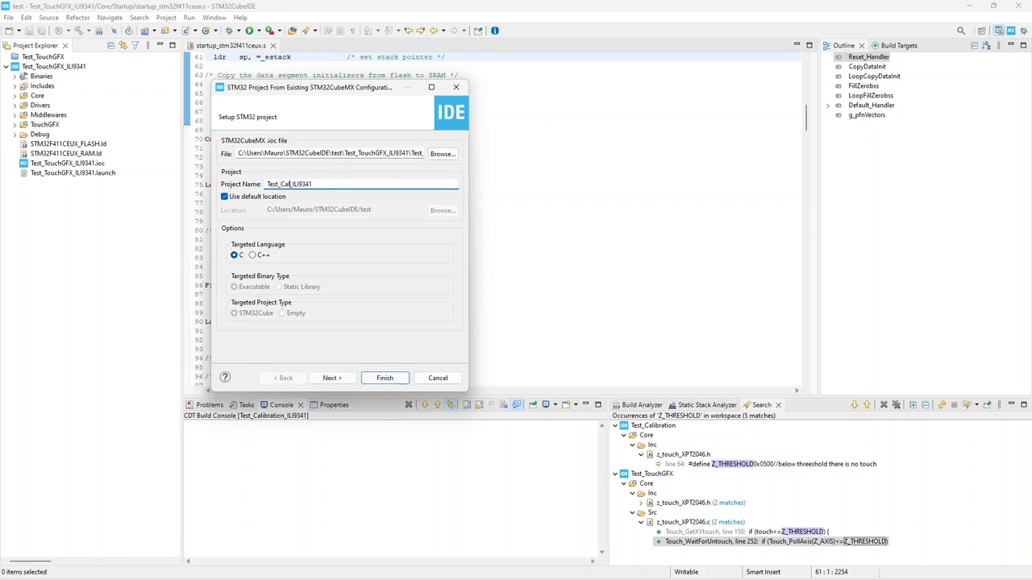
left_click(384, 377)
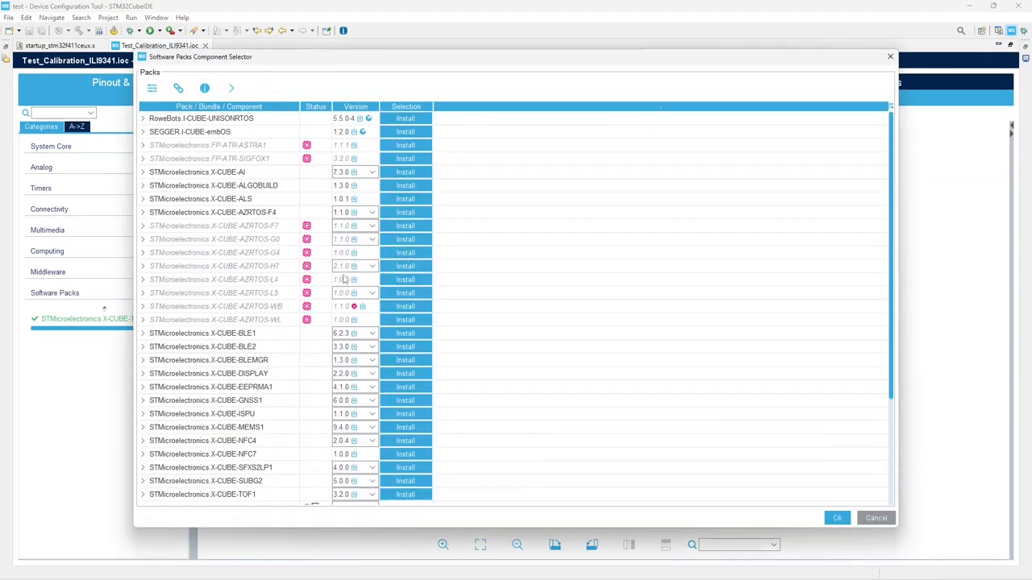
Step: Set the X-CUBE-TOUCHGFX Application to Not selected and generate the project code
scroll("down", 3)
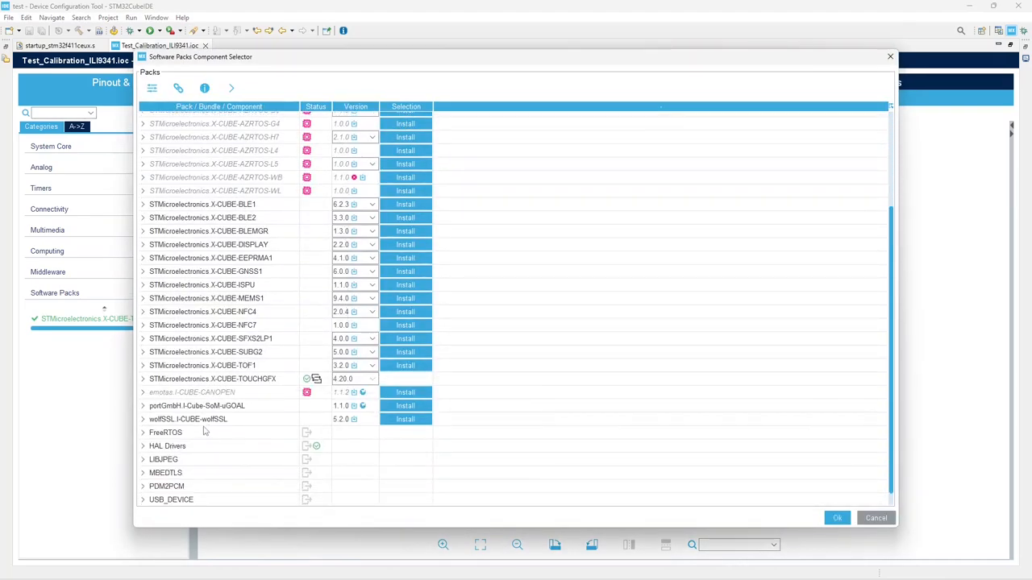
left_click(143, 379)
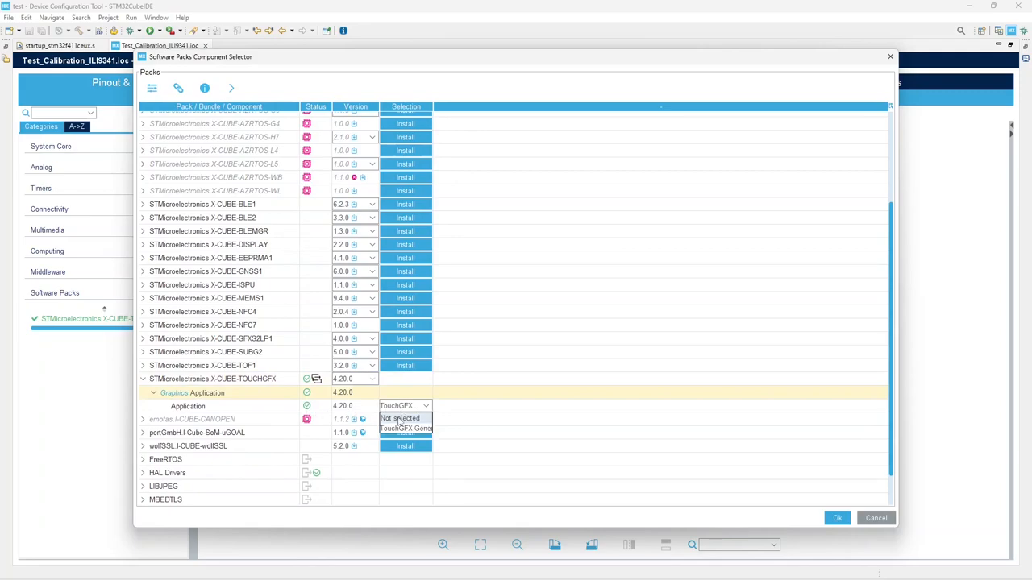
left_click(836, 518)
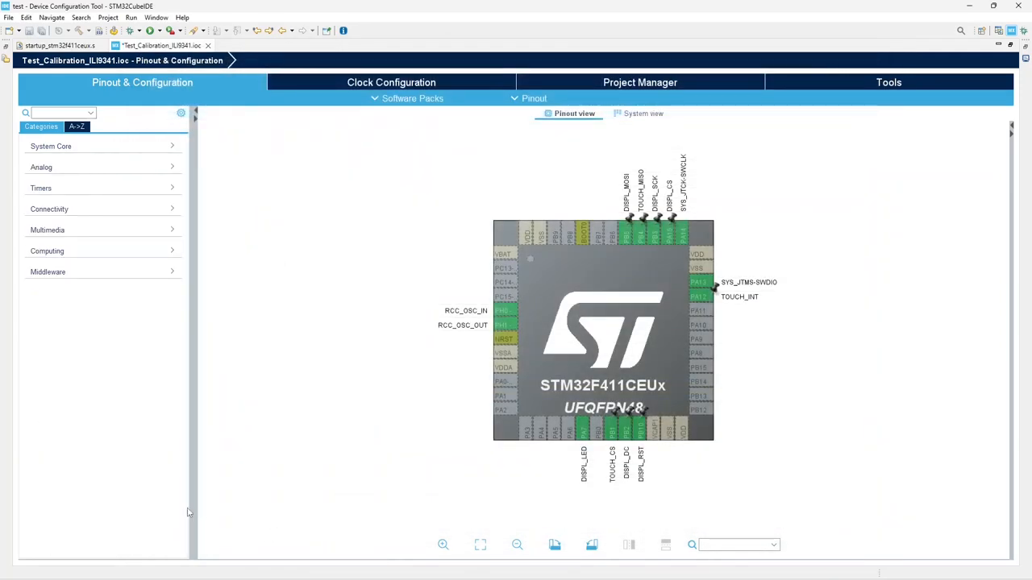
left_click(49, 209)
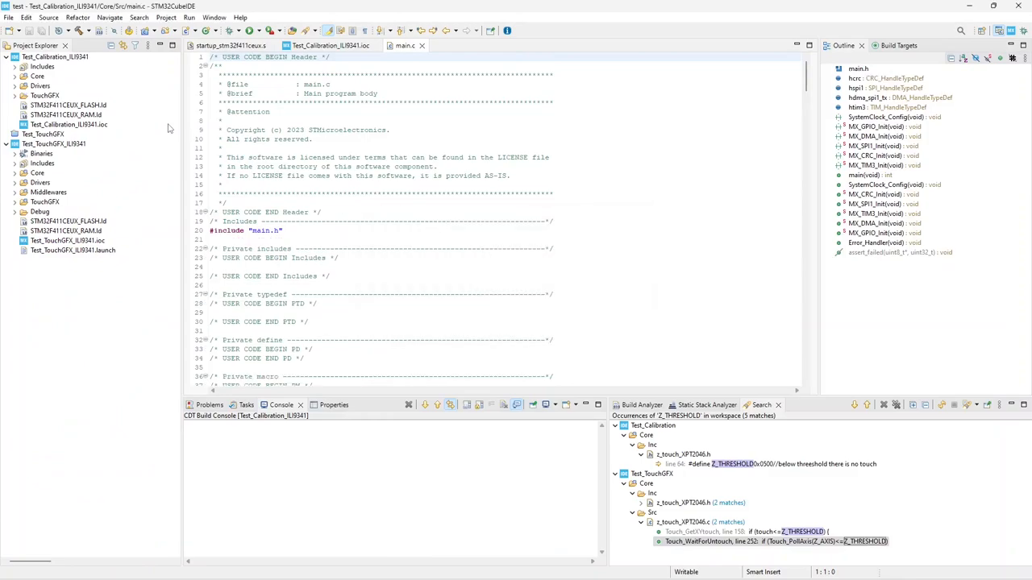
Step: Expand the calibration project's Core folder to receive the display, touch and font files
left_click(16, 76)
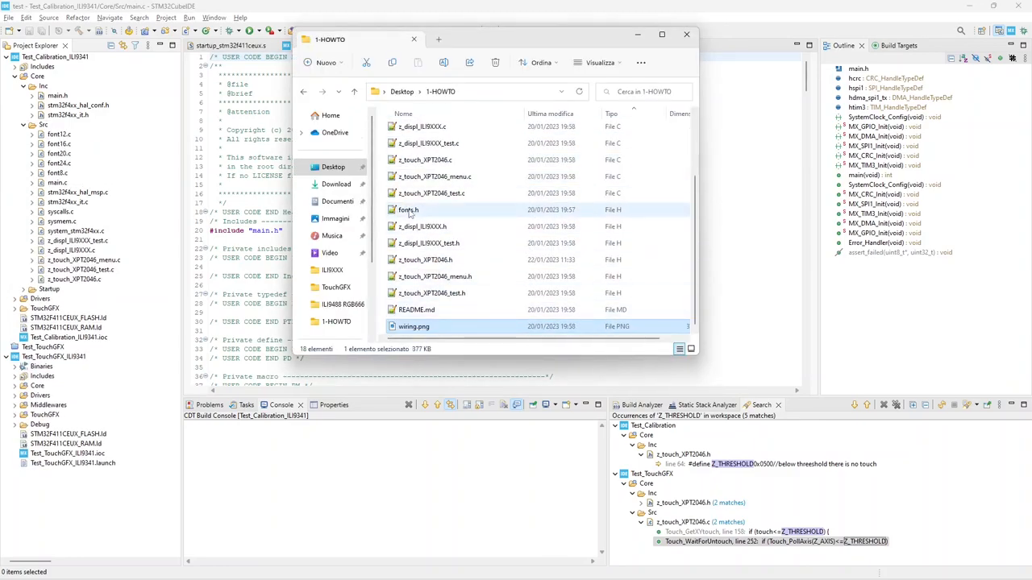
left_click(686, 34)
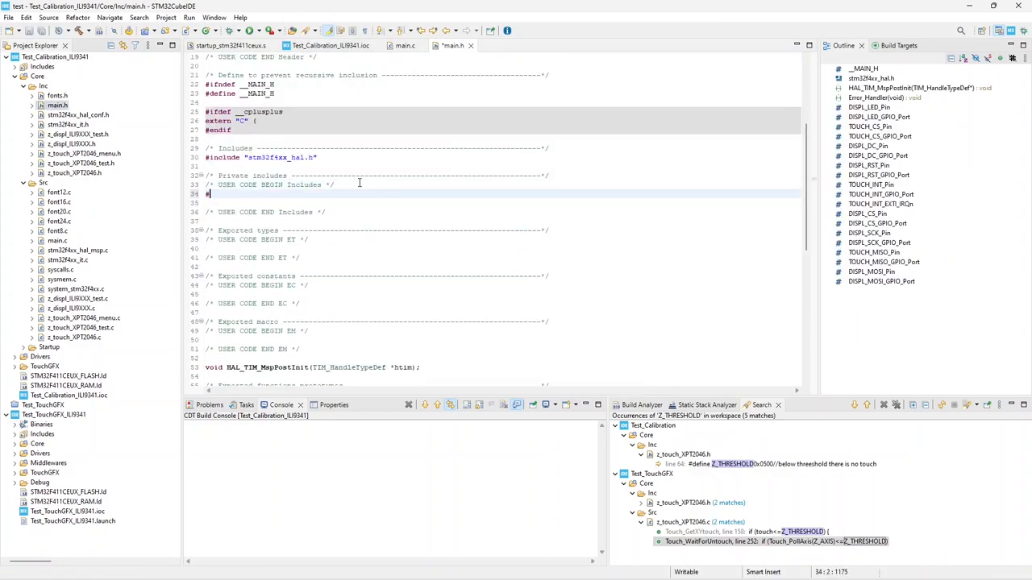
Step: Add #include lines for fonts.h and the z_touch/z_displ driver headers in main.h
type("#include \"fonts.h\"")
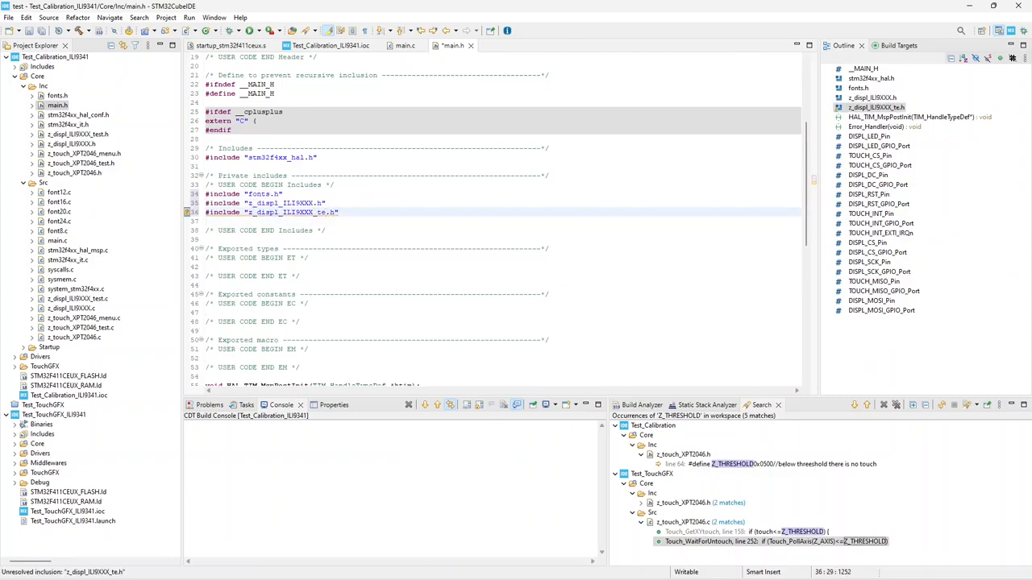
type("#include \"z_tou")
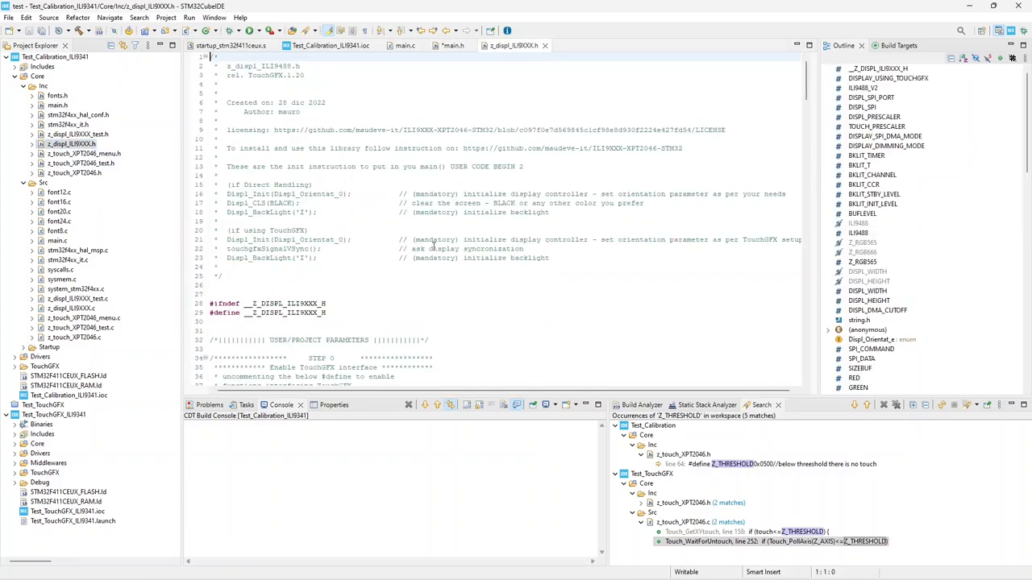
Step: Comment out DISPLAY_USING_TOUCHGFX in z_displ_ILI9XXX.h and flash Test_TouchGFX_ILI9341 via Run As
scroll("down", 3)
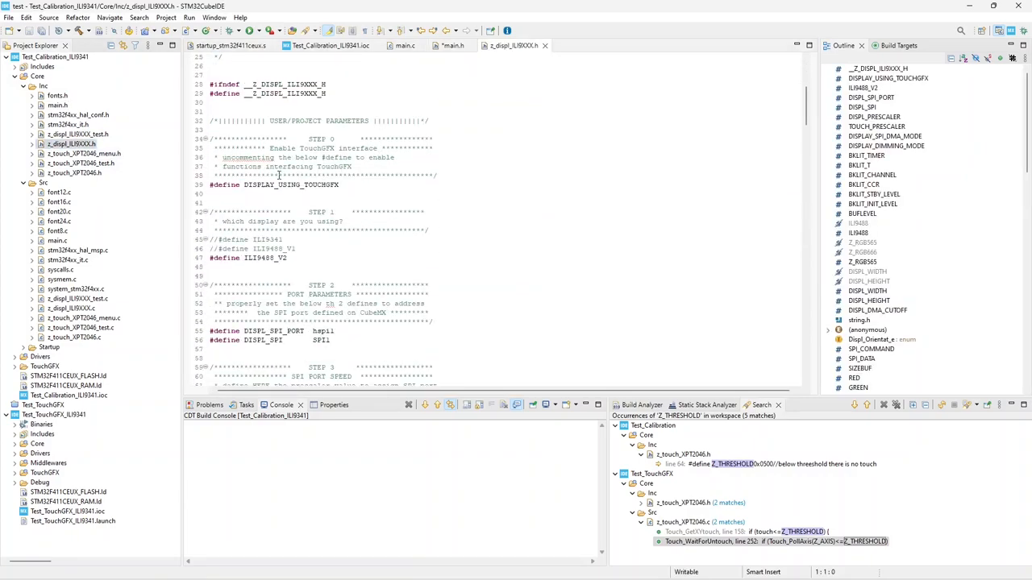
left_click(274, 184)
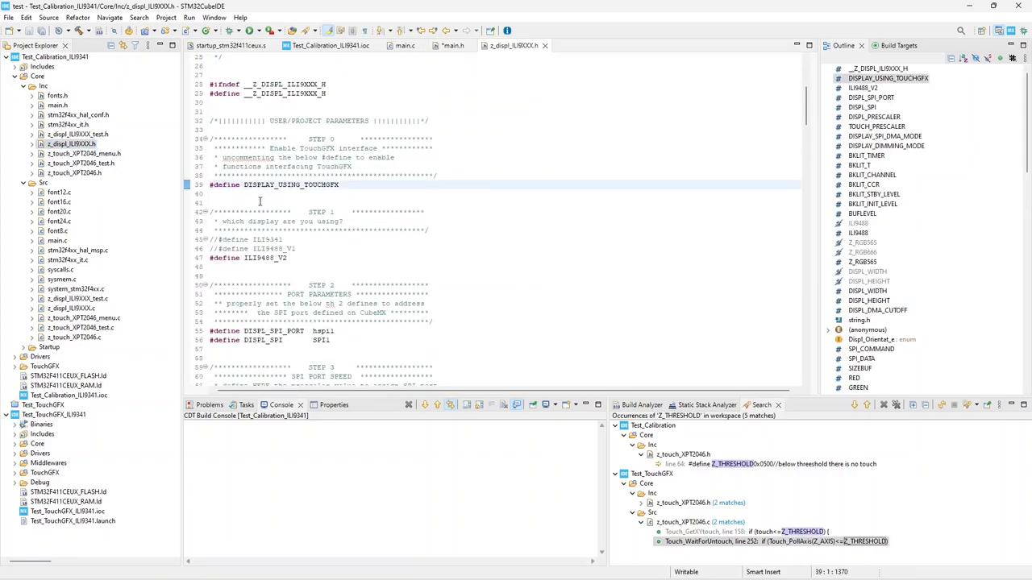
type("//")
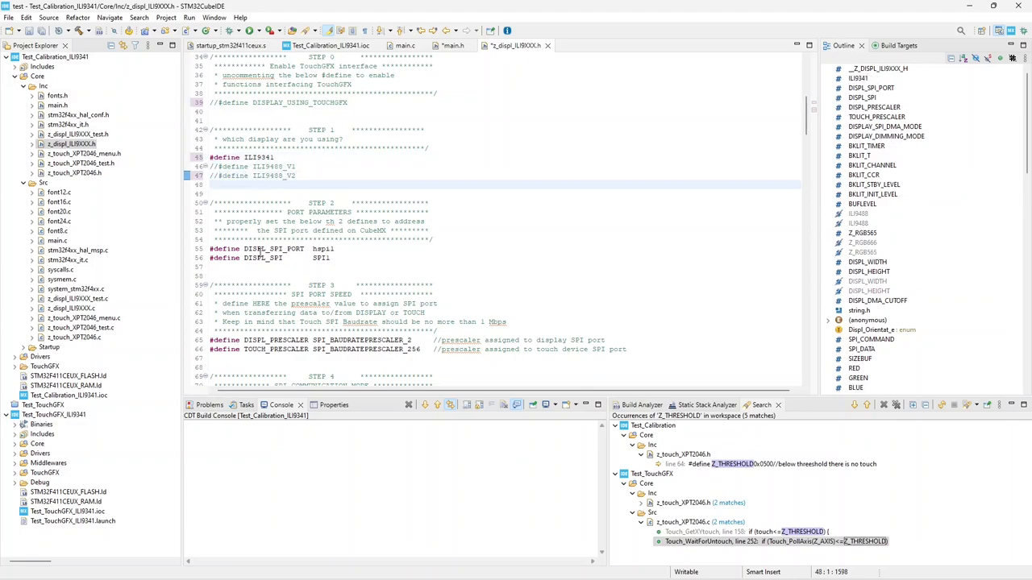
scroll("down", 3)
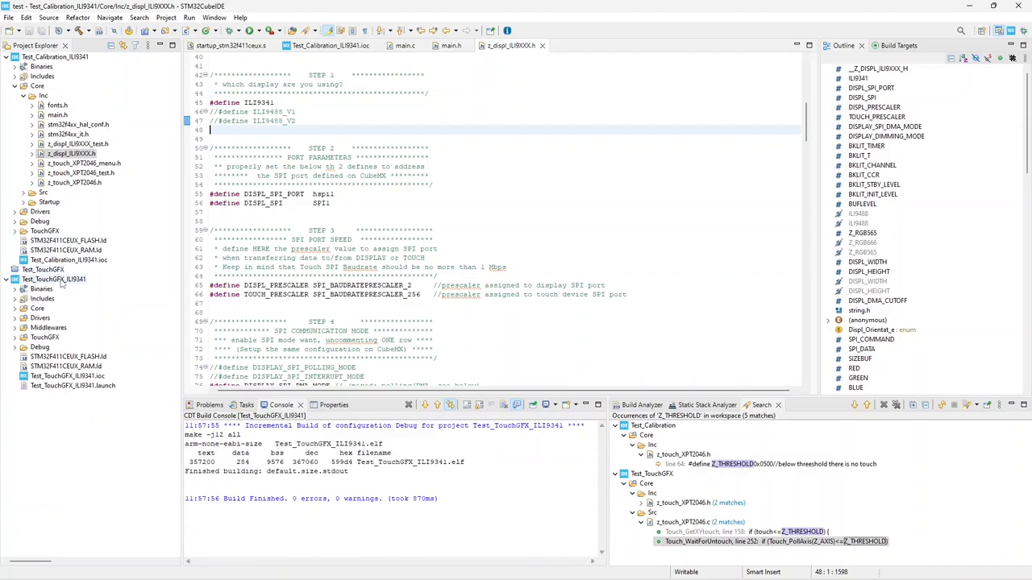
right_click(54, 279)
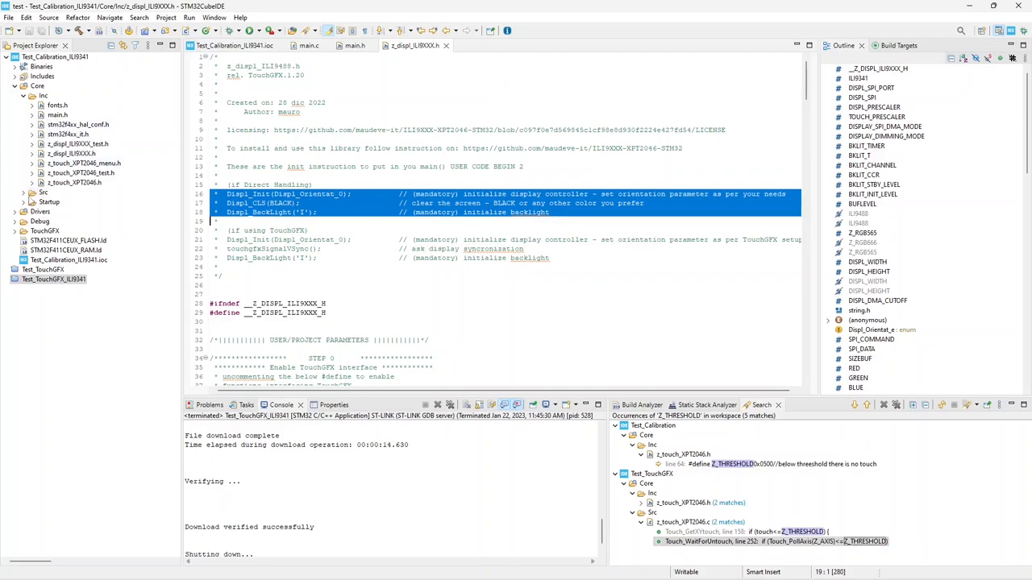
Step: Open the calibration project's main.c and add display init and Touch_TestDrawing calls
left_click(44, 193)
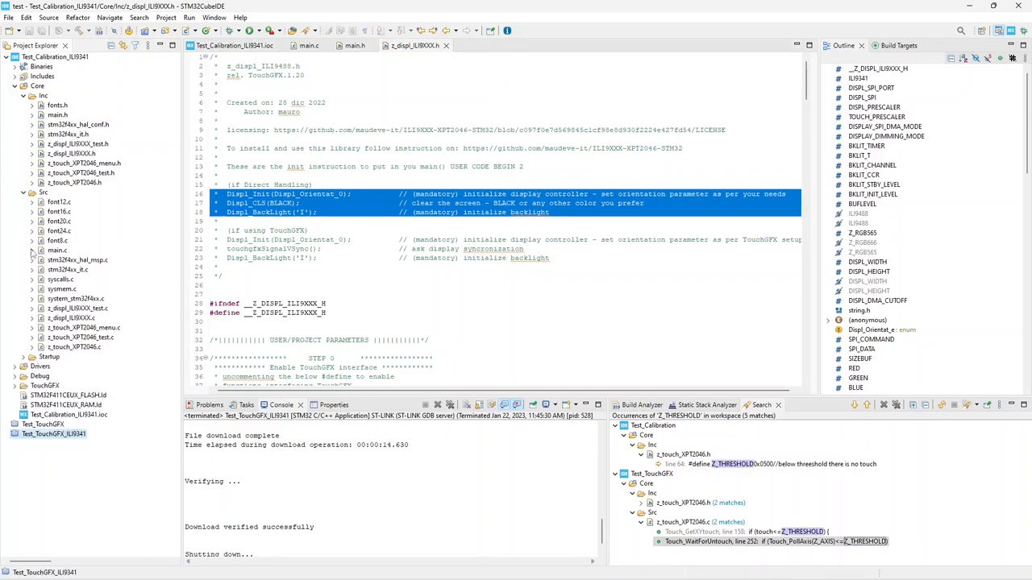
left_click(57, 250)
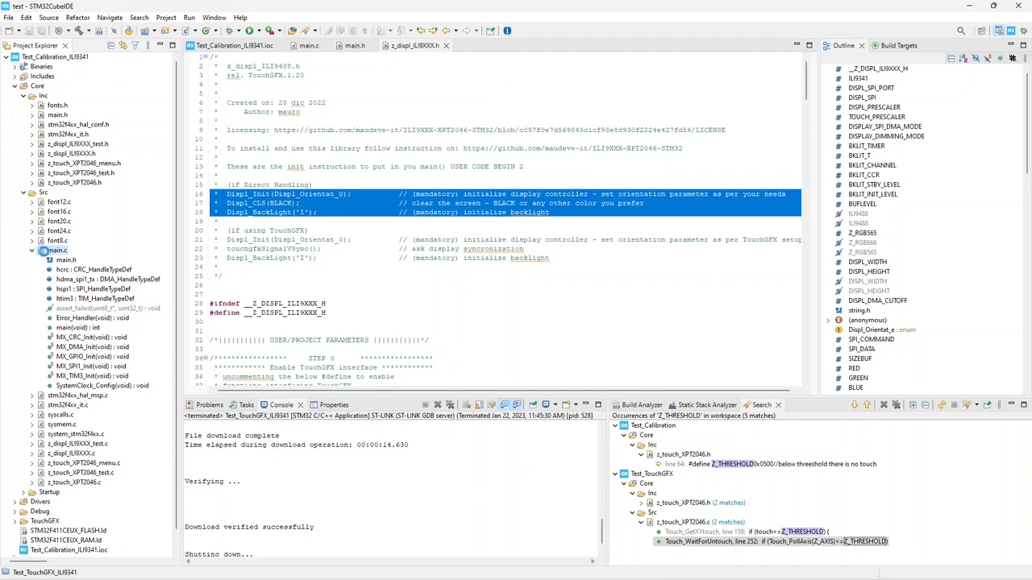
left_click(308, 45)
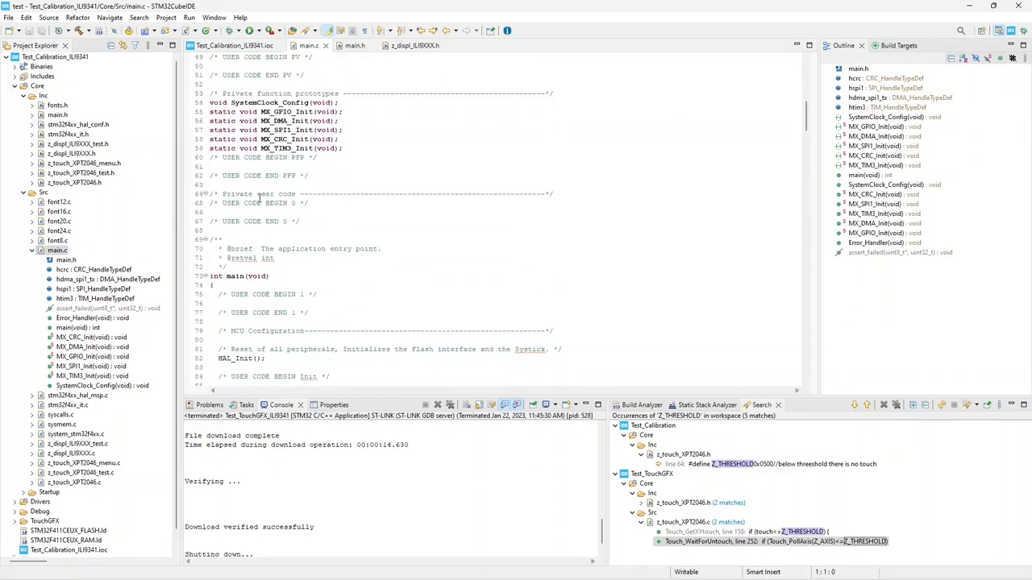
scroll("down", 3)
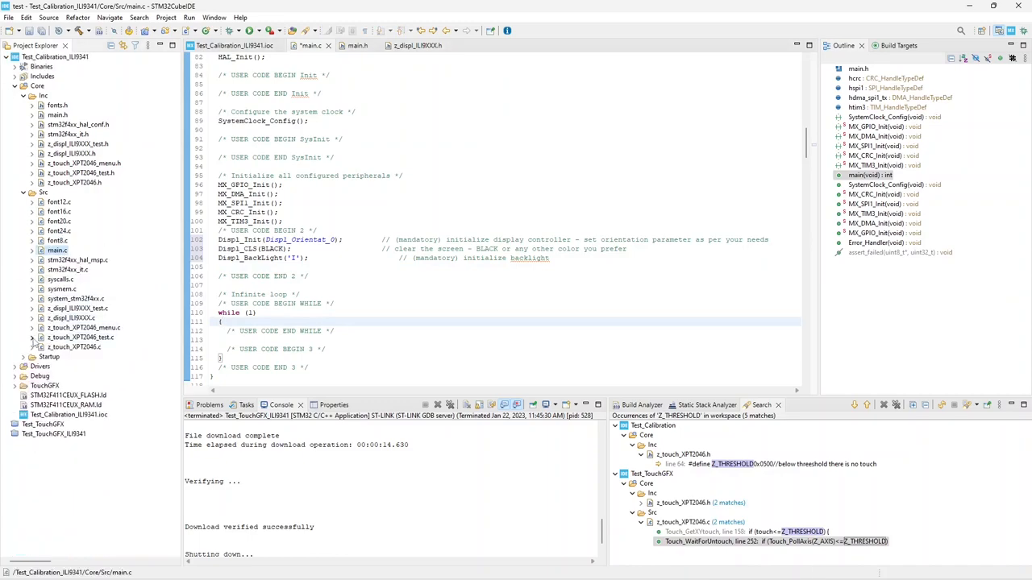
left_click(32, 337)
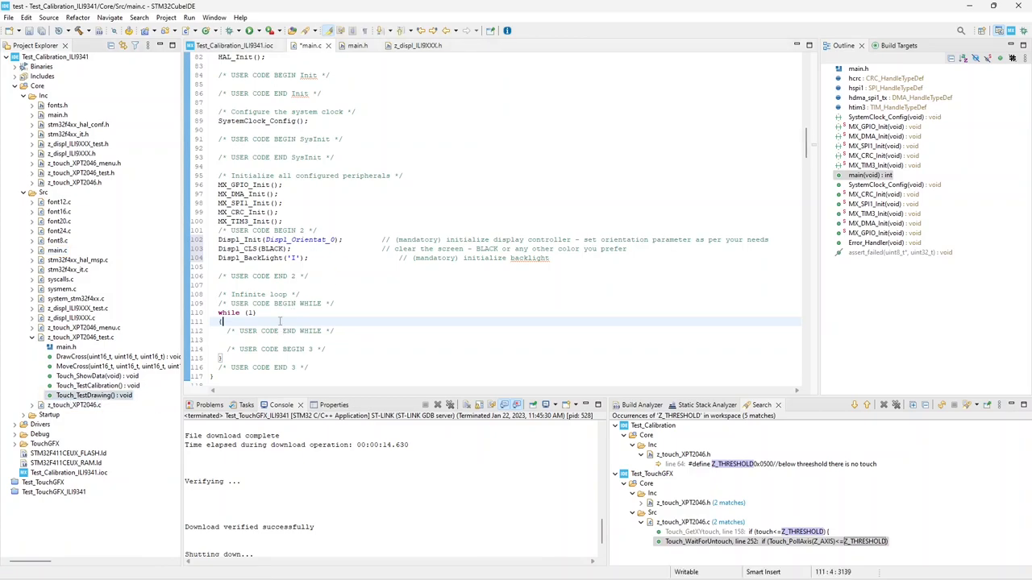
type("Touch.")
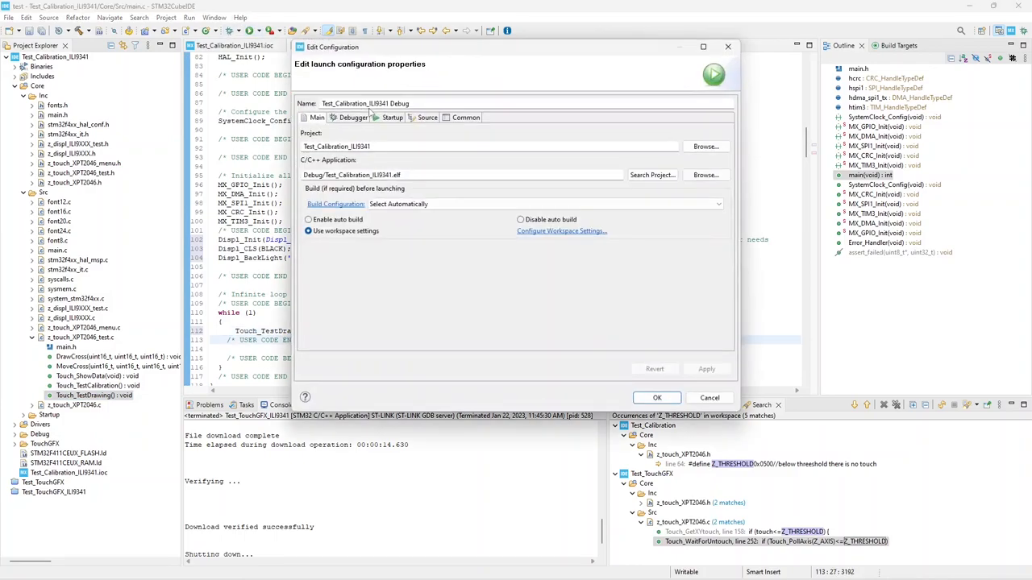
Step: Accept the Edit Configuration settings to download the calibration project to the board
left_click(657, 397)
type("//    ")
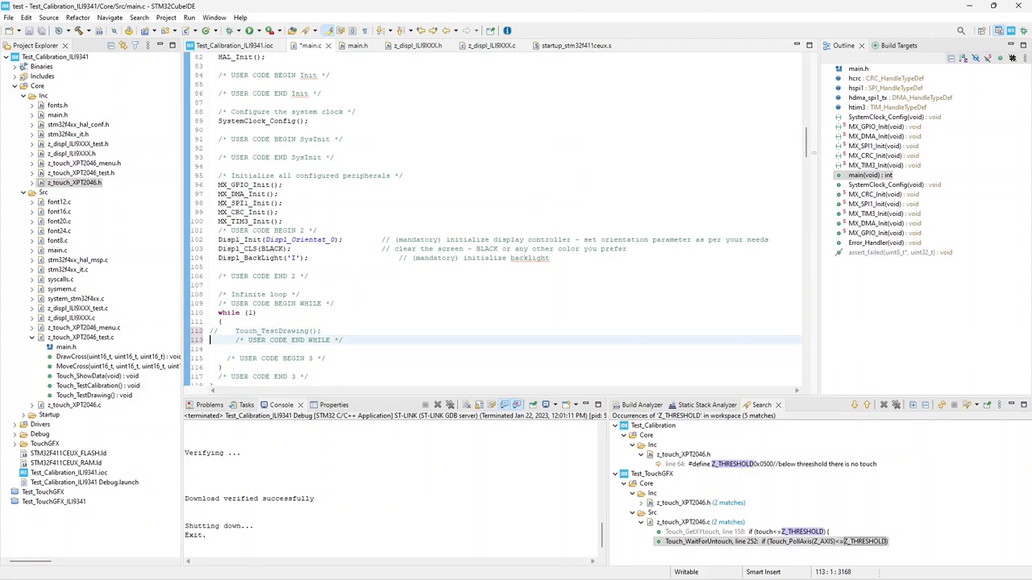
Step: Call Touch_TestCalibration() in main's loop and view the project's C/C++ Build settings
type("Touch_TestCalibr")
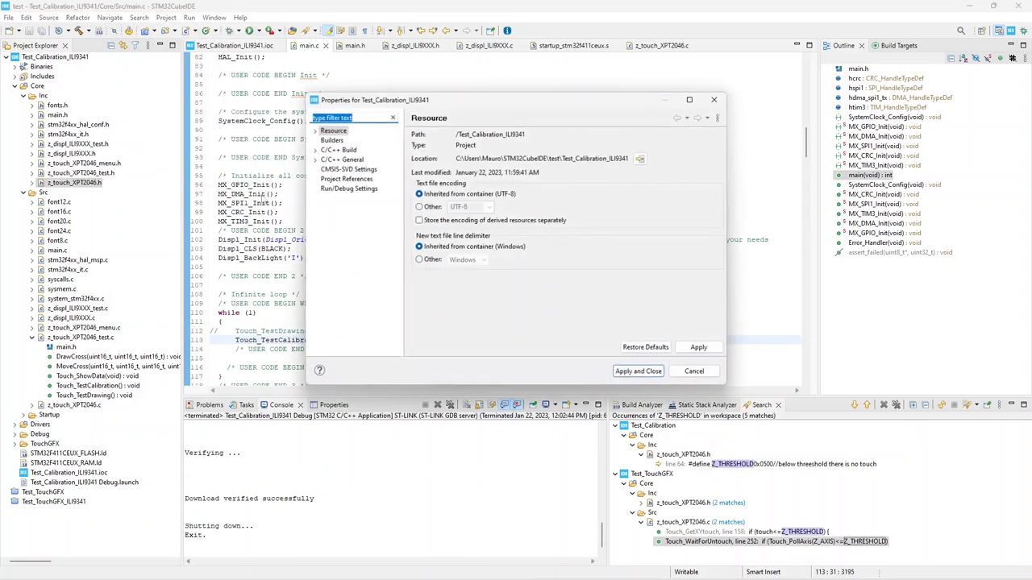
left_click(338, 150)
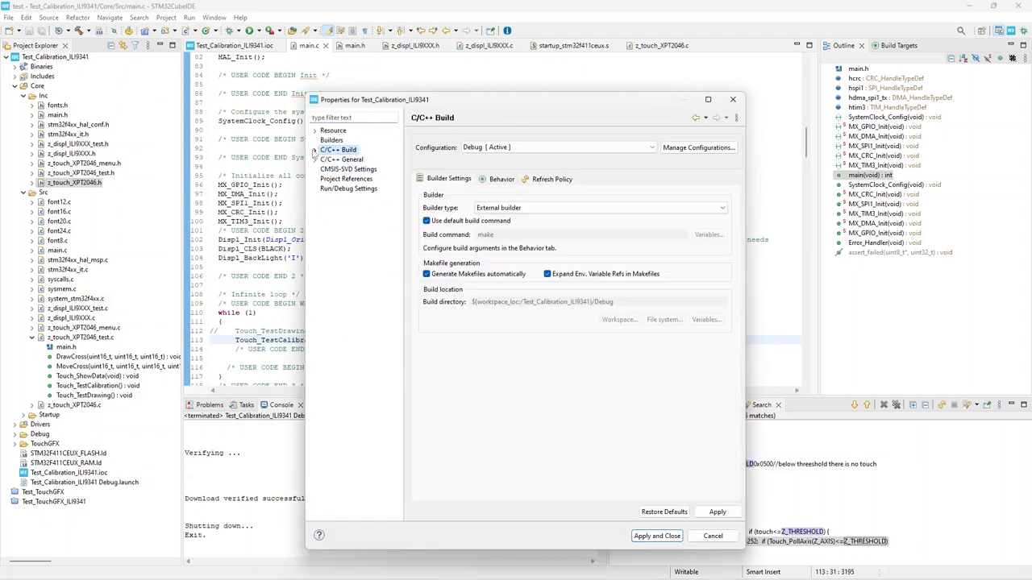
left_click(314, 150)
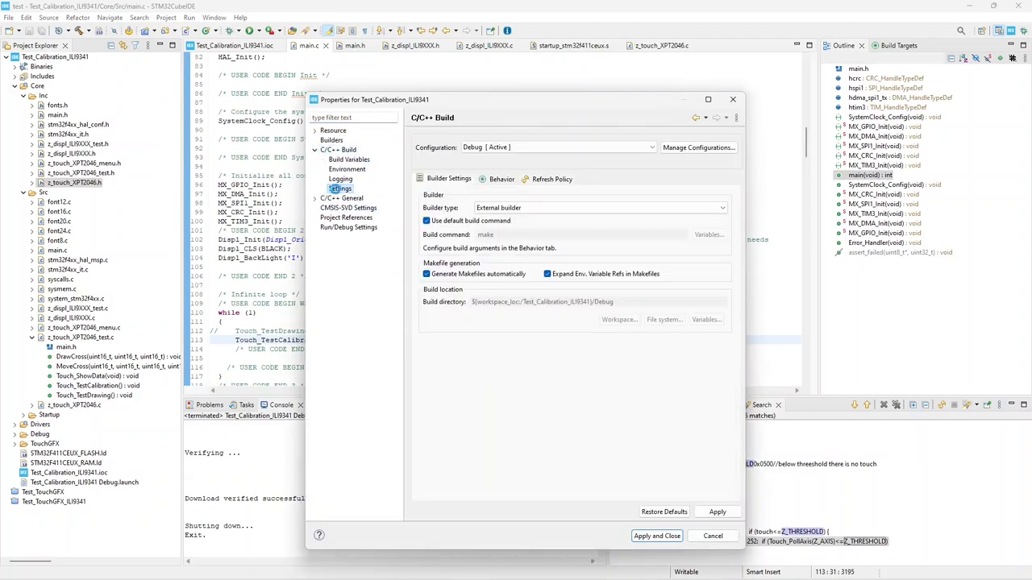
left_click(340, 188)
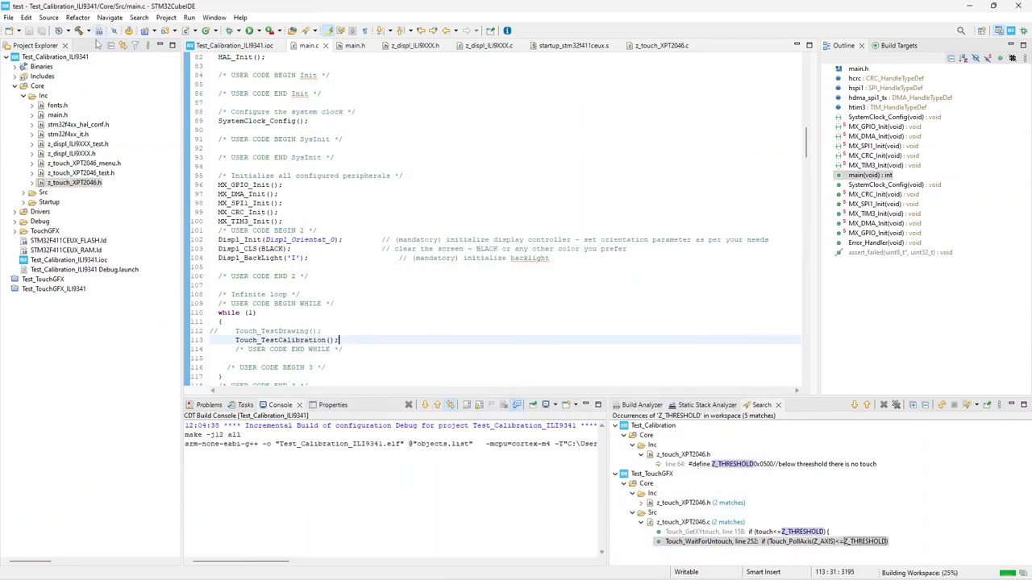
left_click(254, 30)
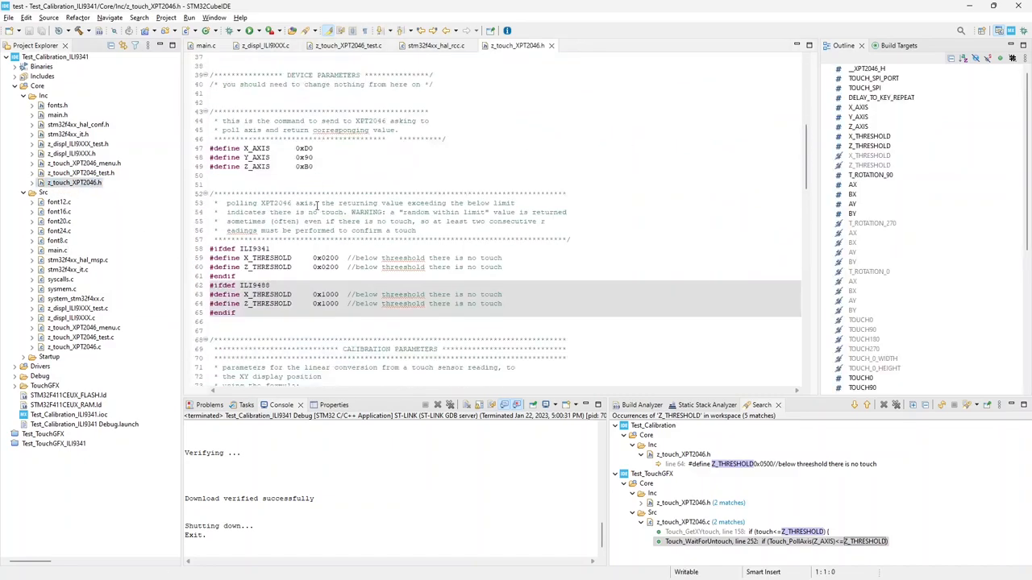
Step: Replace the ILI9341 calibration constants with the proposed values, e.g. 0.007987f
scroll("down", 3)
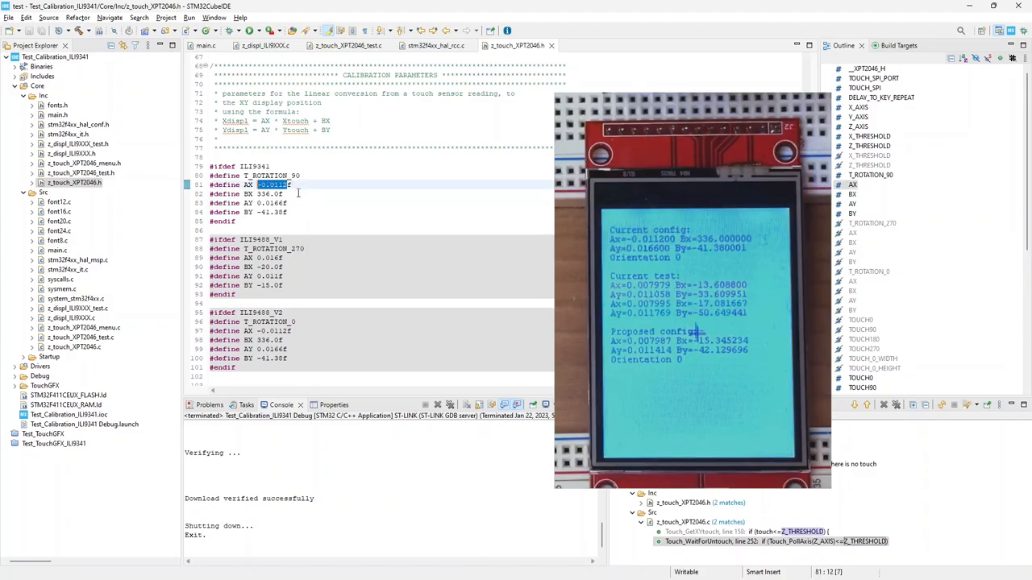
type("0.007987f")
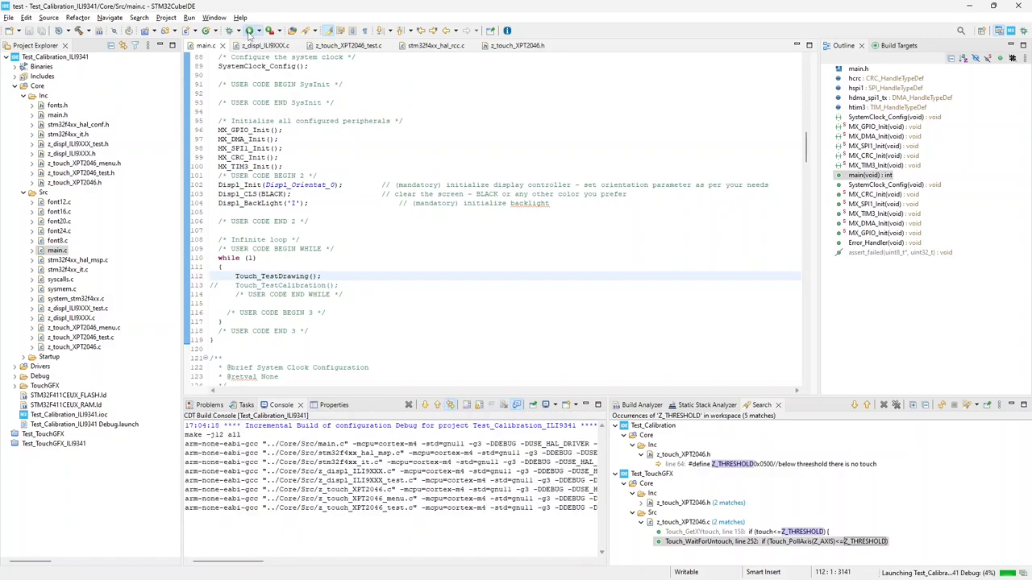
Step: Return to z_touch_XPT2046.h to copy the updated ILI9341 calibration block
left_click(232, 31)
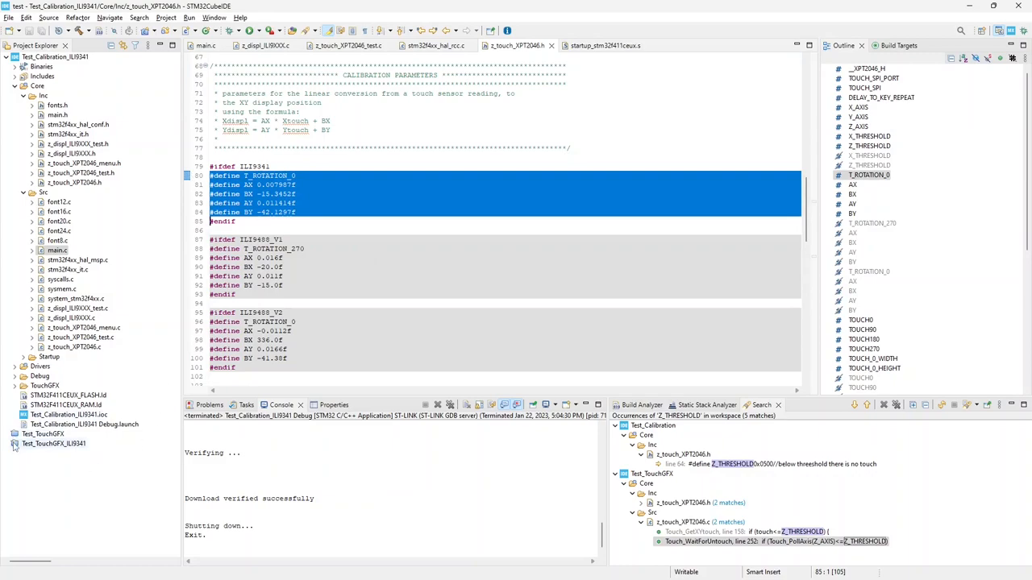
Step: Open Test_TouchGFX_ILI9341's z_touch_XPT2046.h and paste the new ILI9341 calibration values
left_click(8, 443)
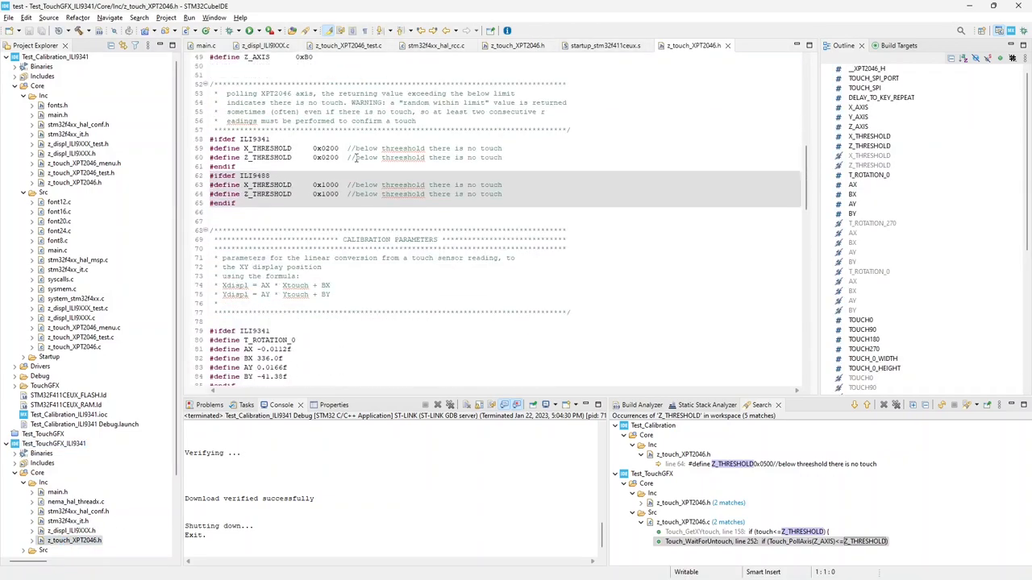
scroll("down", 3)
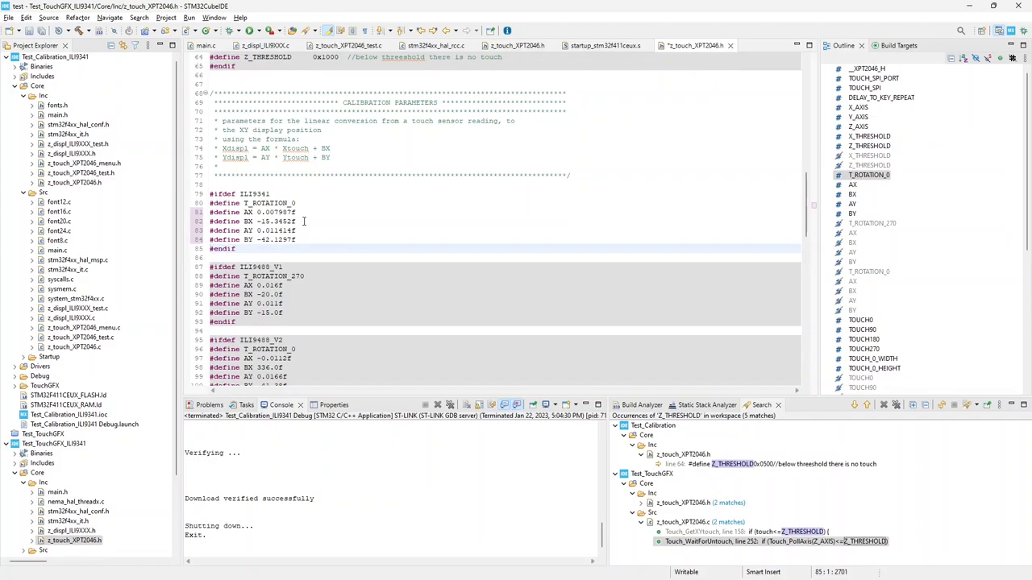
right_click(40, 57)
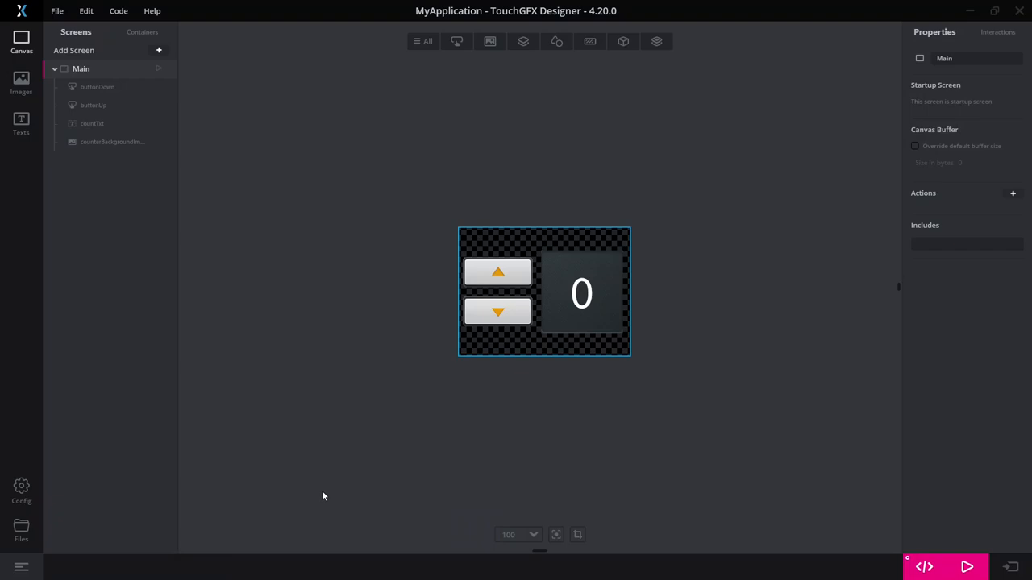
mouse_move(557, 199)
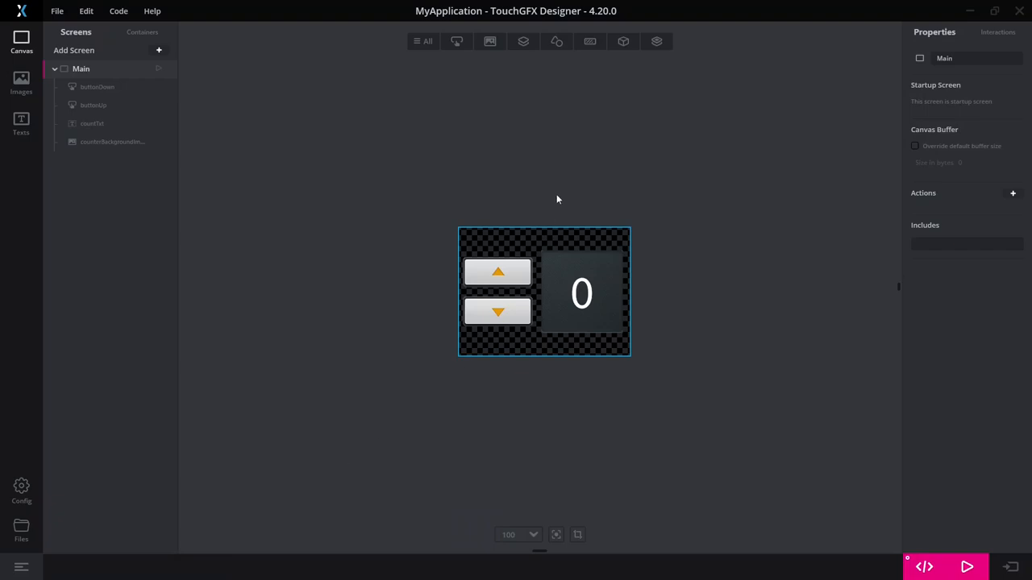
Step: Add a Box With Border with fill colour 800000 and border colour FFFF00
left_click(590, 41)
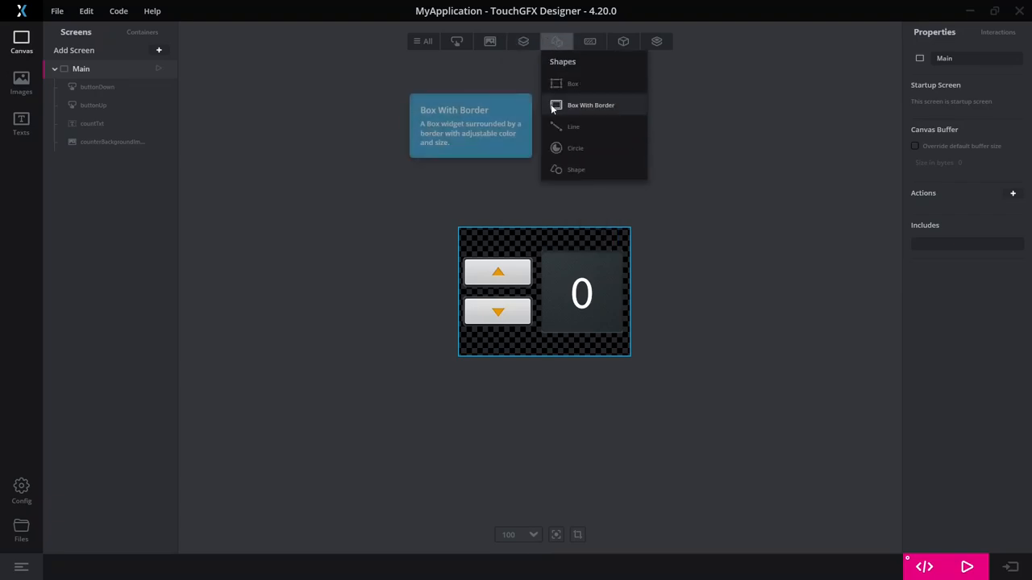
left_click(590, 104)
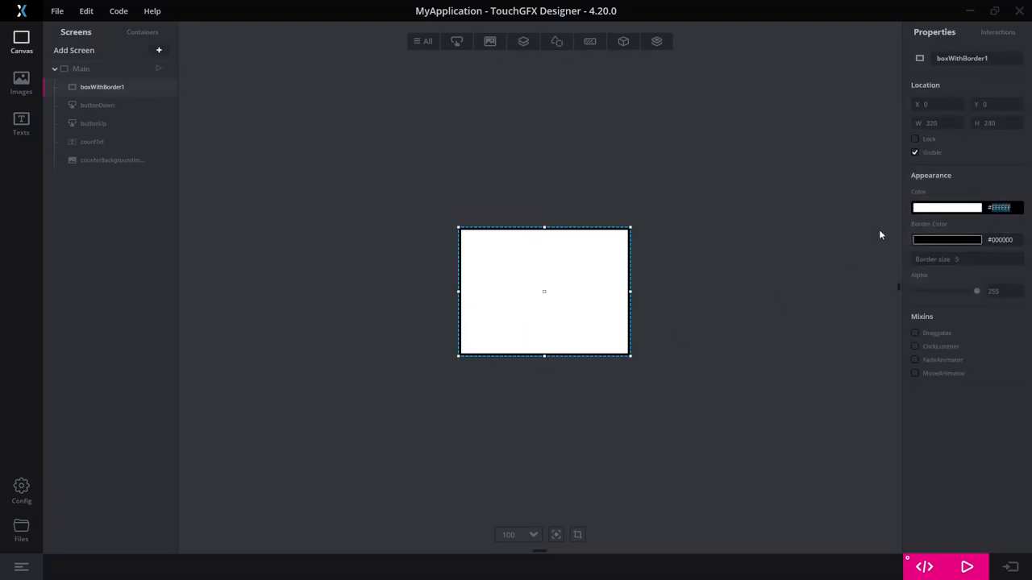
type("800000")
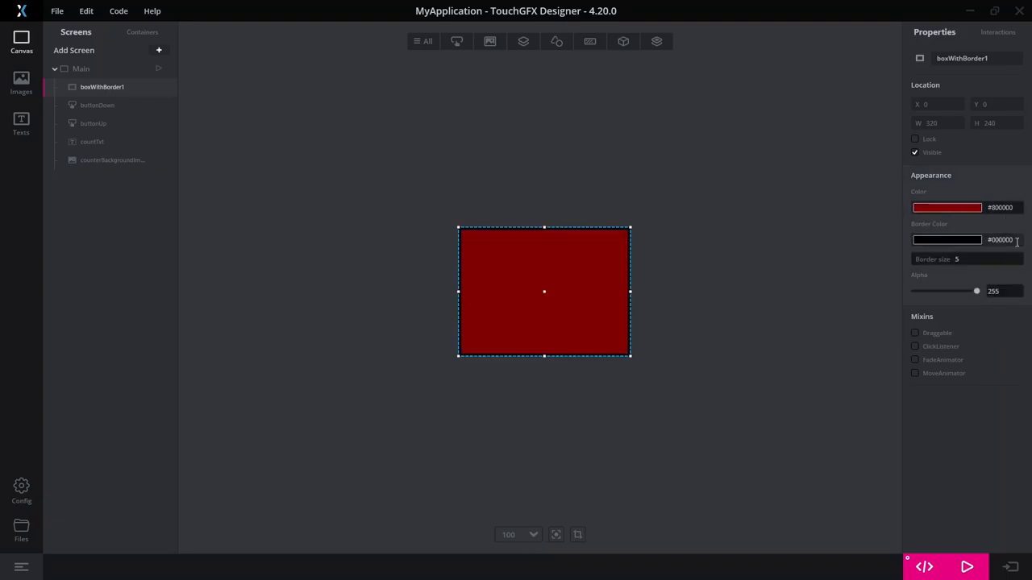
type("FF")
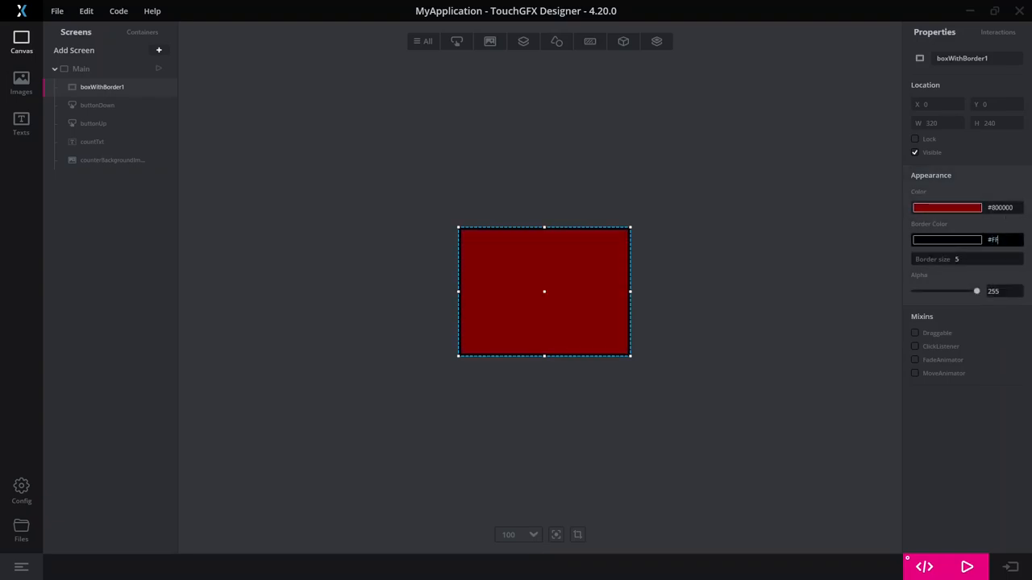
type("FFFF00")
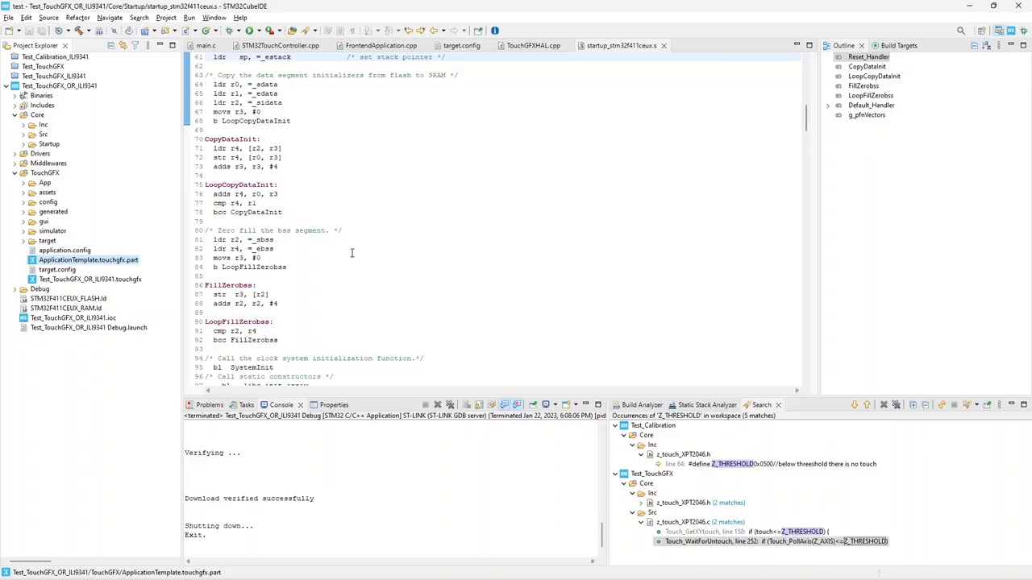
Step: Change Displ_Orientat_0 to Displ_Orientat_90 in the TouchGFX project's main.c display init
left_click(205, 45)
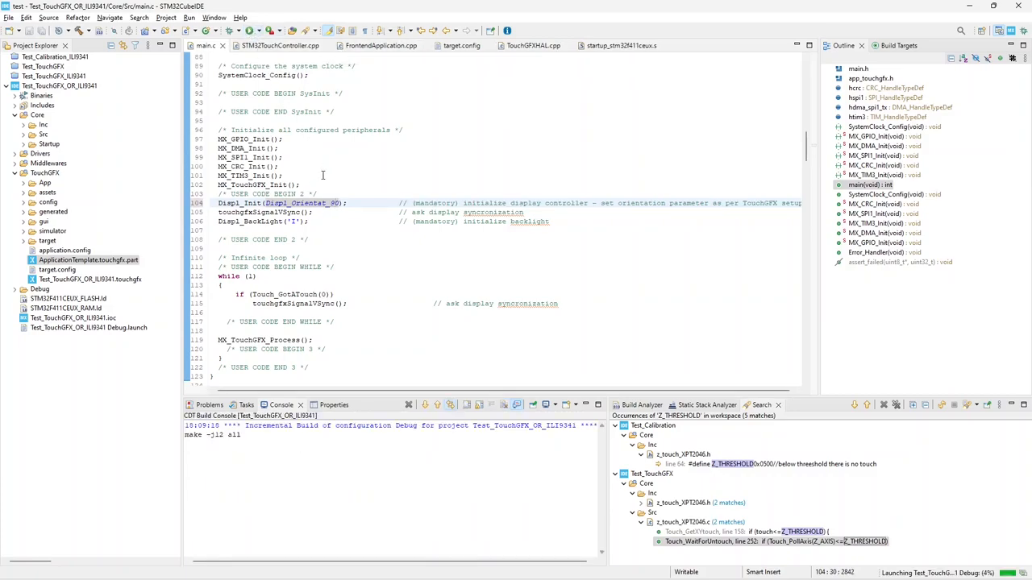
left_click(188, 17)
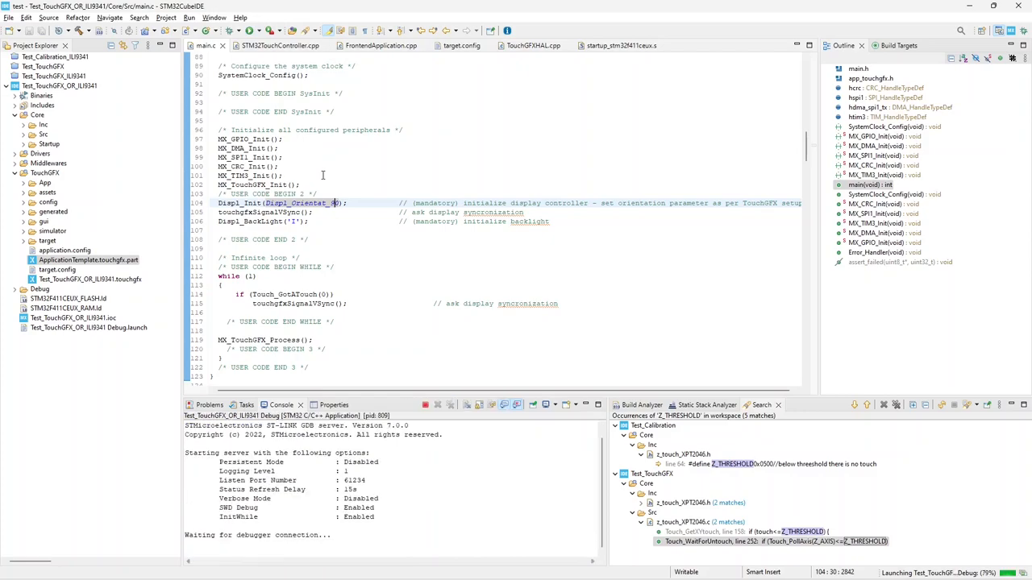
type("9")
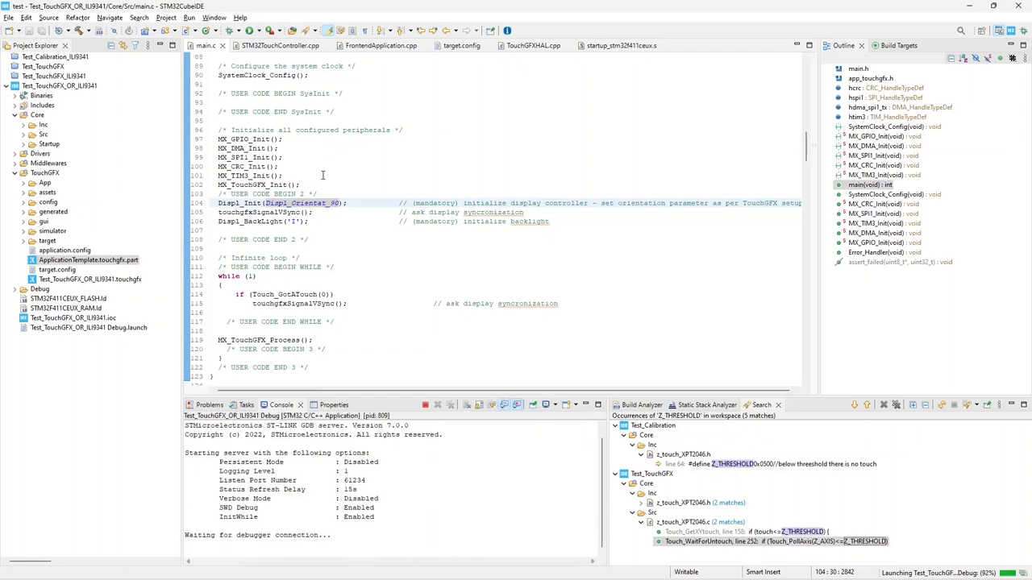